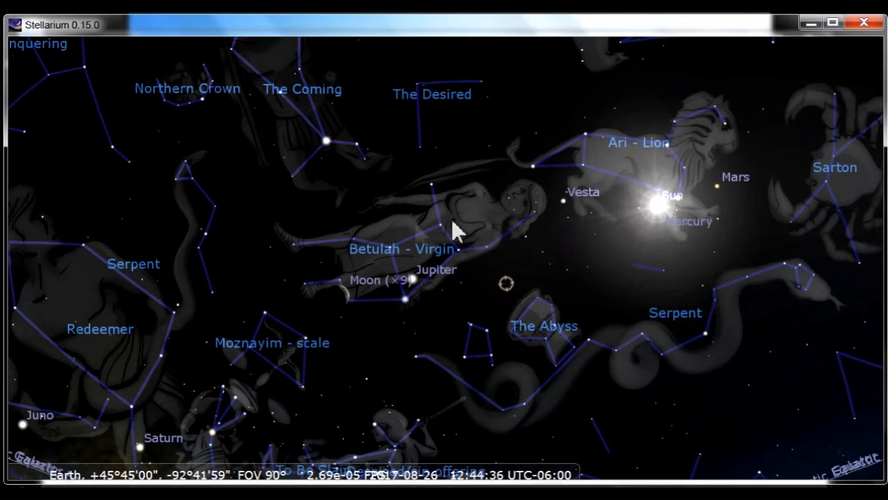
{"action": "mouse_move", "coordinate": [172, 250]}
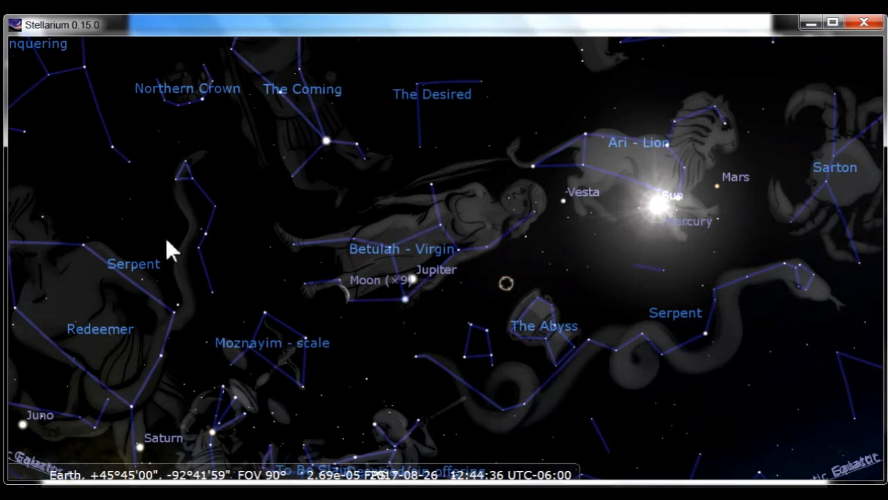
{"action": "mouse_move", "coordinate": [86, 272]}
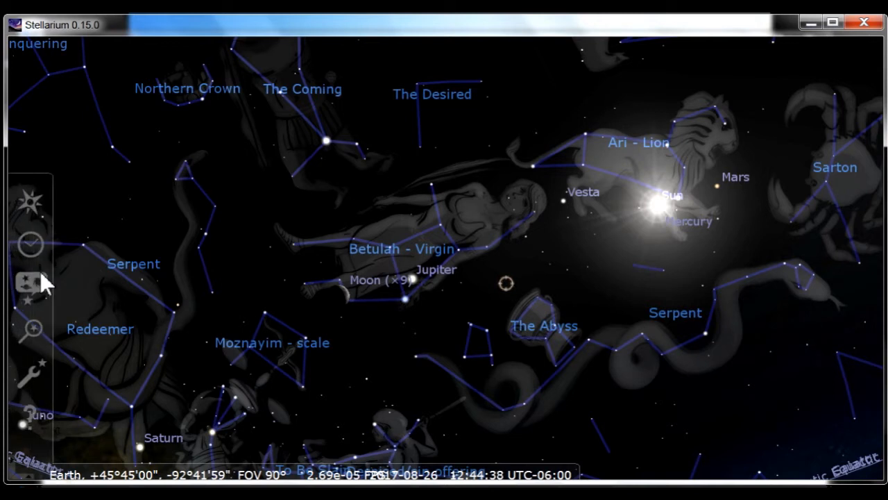
{"action": "mouse_move", "coordinate": [47, 236]}
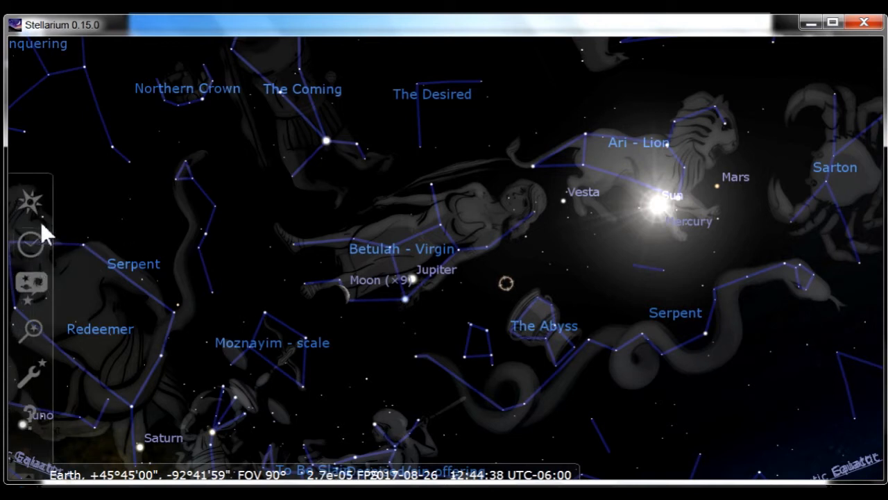
{"action": "mouse_move", "coordinate": [31, 344]}
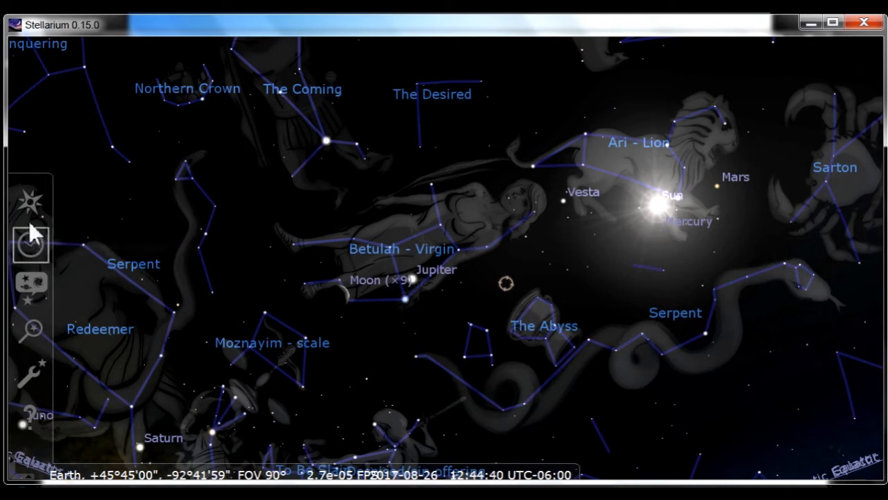
{"action": "mouse_move", "coordinate": [32, 201]}
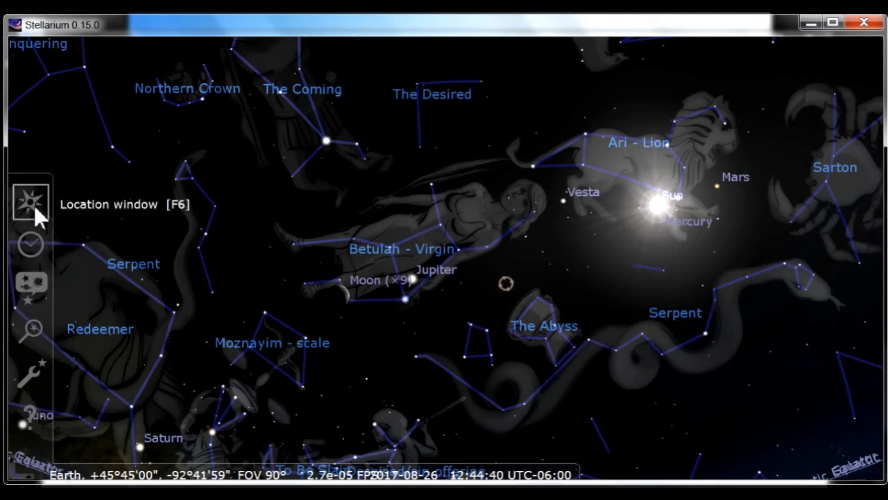
Set the observing place on the world map to central Kazakhstan, 49°30′ N, 64°48′ E
{"action": "left_click", "coordinate": [29, 201]}
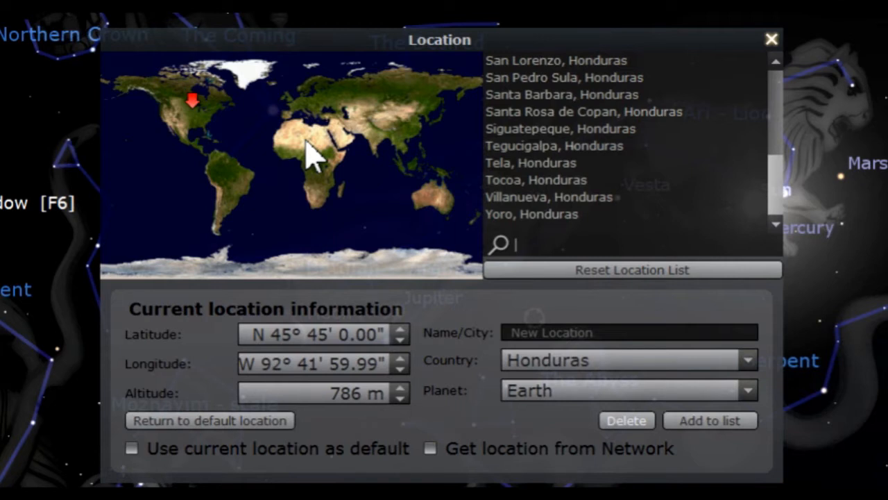
{"action": "left_click", "coordinate": [305, 159]}
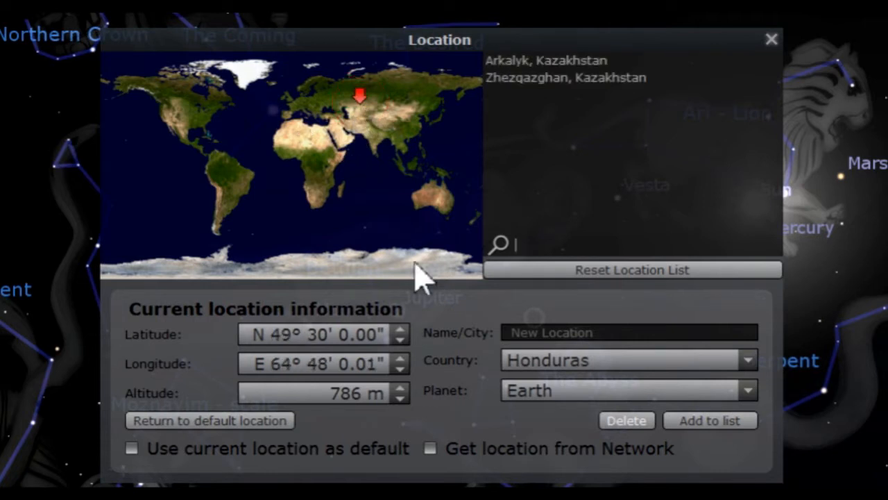
{"action": "mouse_move", "coordinate": [513, 104]}
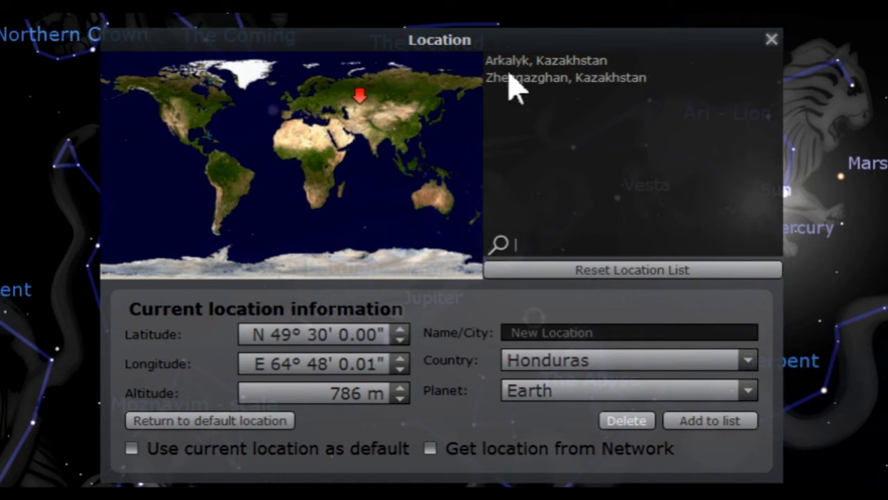
{"action": "mouse_move", "coordinate": [736, 391]}
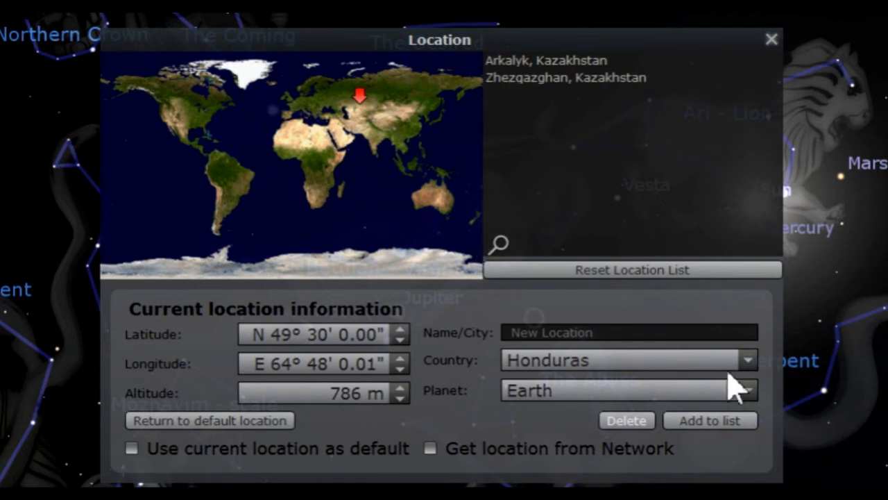
{"action": "mouse_move", "coordinate": [753, 400]}
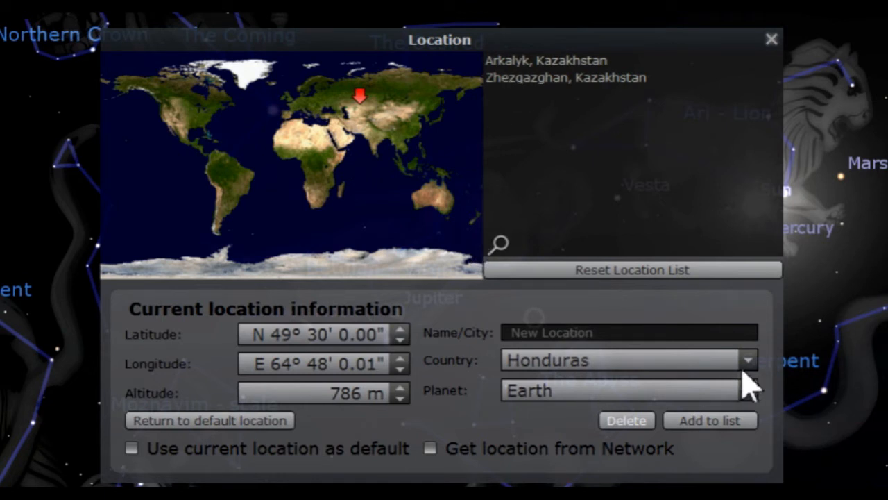
Choose Israel as the location country and browse down its city list
{"action": "left_click", "coordinate": [500, 245]}
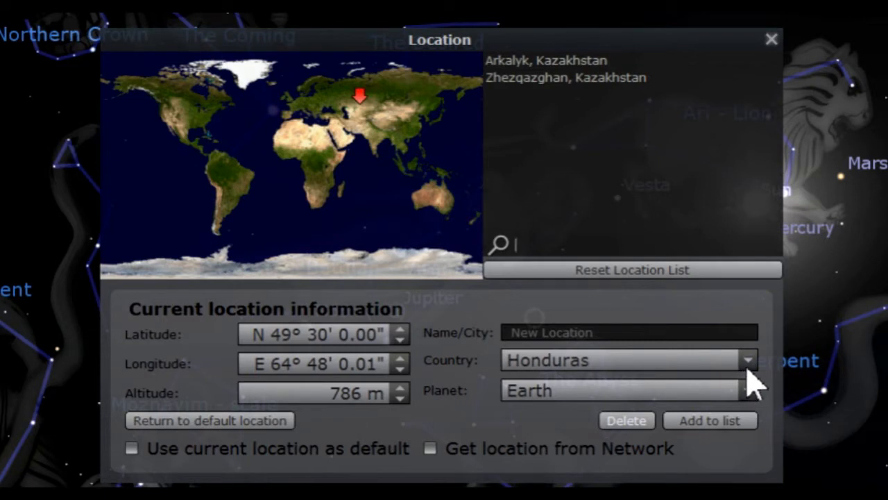
{"action": "left_click", "coordinate": [747, 358]}
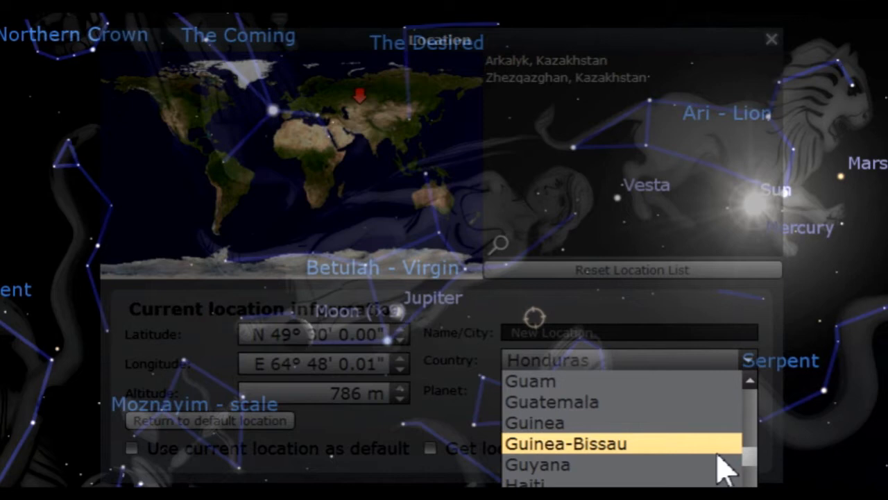
{"action": "scroll", "scroll_direction": "down", "scroll_amount": 3}
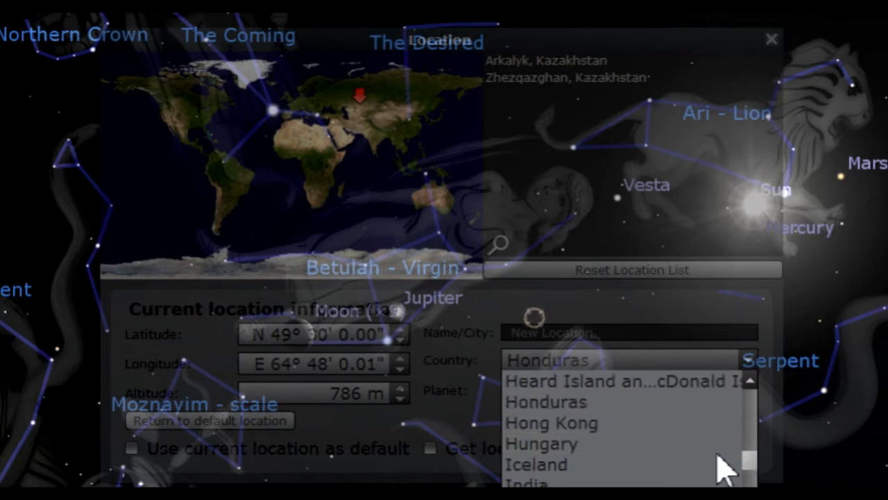
{"action": "scroll", "scroll_direction": "down", "scroll_amount": 3}
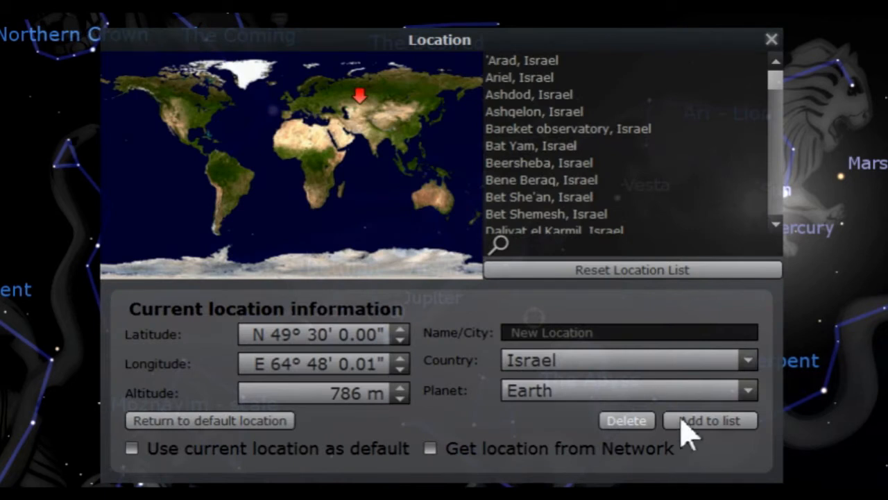
{"action": "mouse_move", "coordinate": [647, 217]}
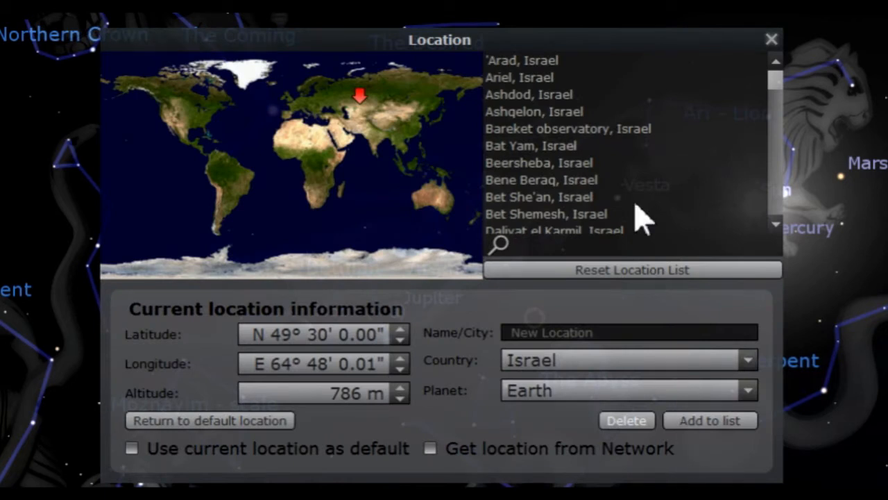
{"action": "mouse_move", "coordinate": [638, 187]}
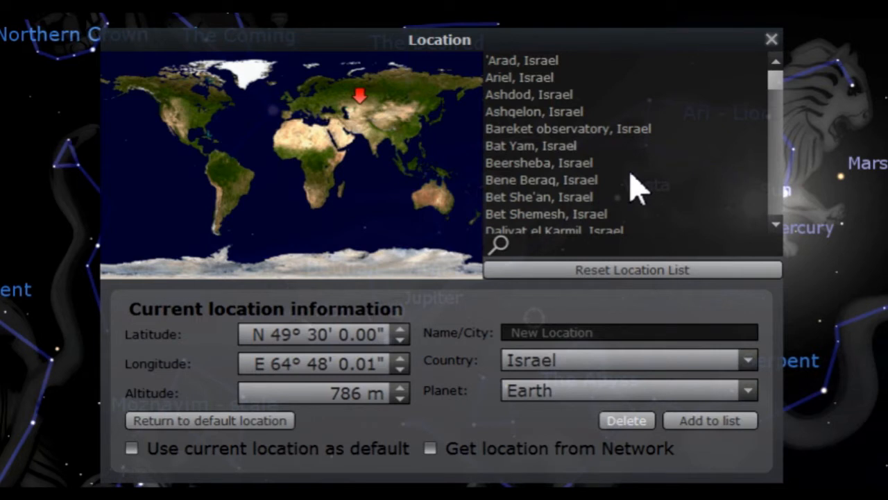
{"action": "left_click", "coordinate": [521, 244]}
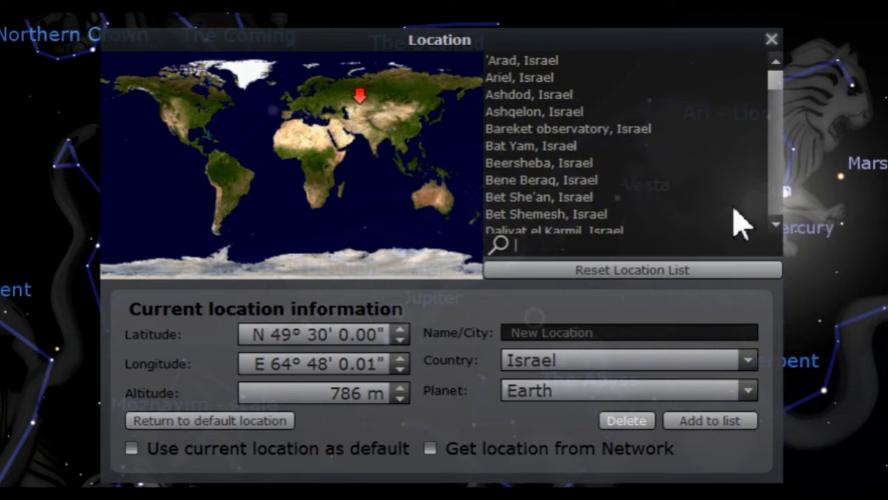
{"action": "mouse_move", "coordinate": [780, 233]}
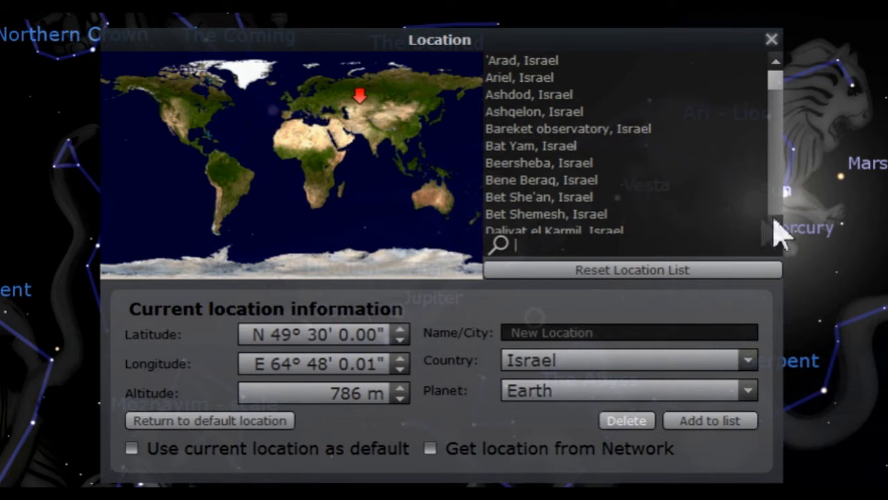
{"action": "left_click", "coordinate": [769, 38]}
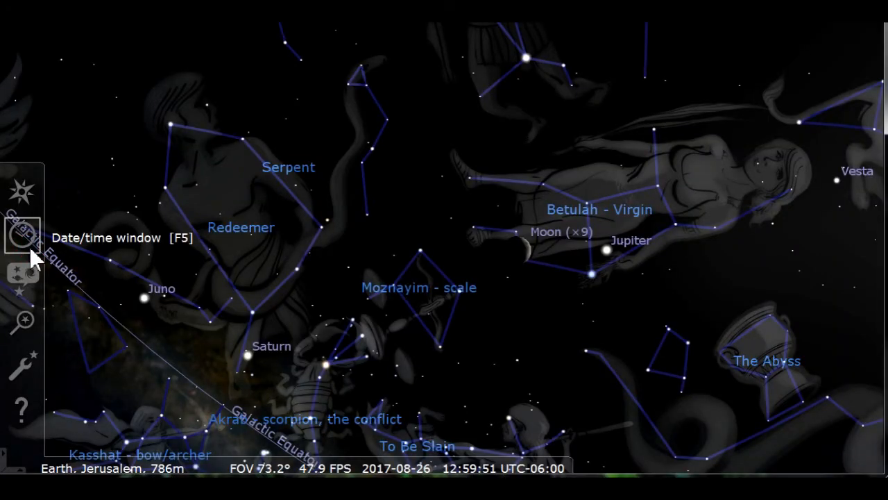
Bring up the date and time window with Jerusalem set as location
{"action": "left_click", "coordinate": [21, 236]}
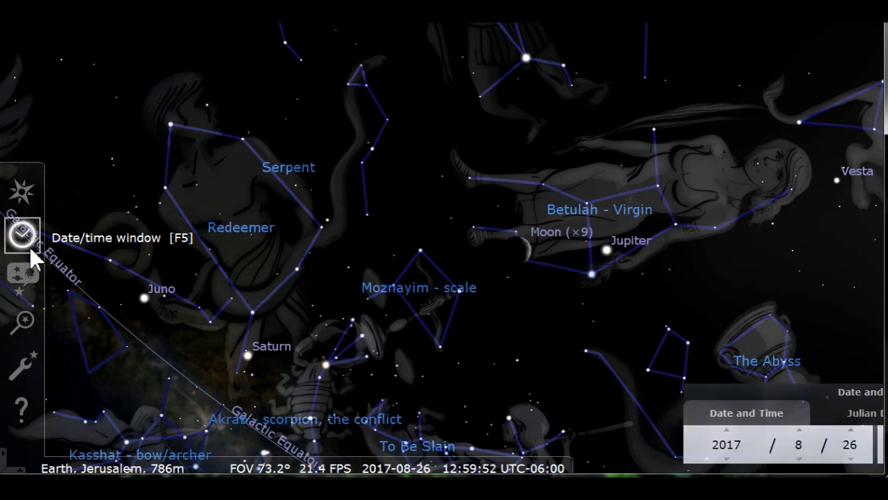
{"action": "mouse_move", "coordinate": [495, 333]}
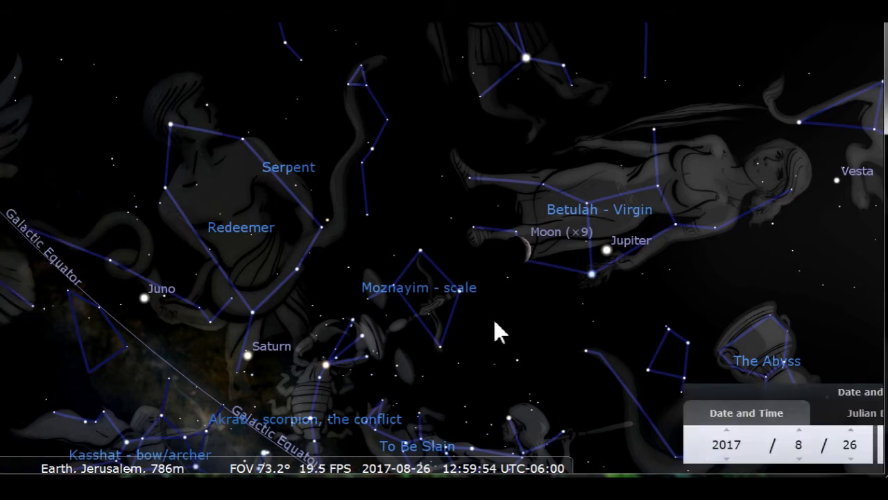
{"action": "mouse_move", "coordinate": [738, 403]}
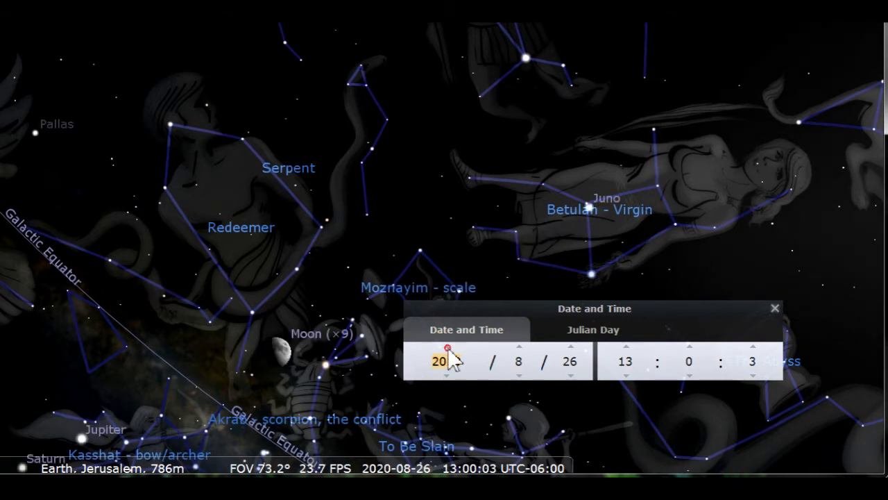
Spin the year up to 2021 and back down to 2018, then edit the year value
{"action": "left_click", "coordinate": [447, 347]}
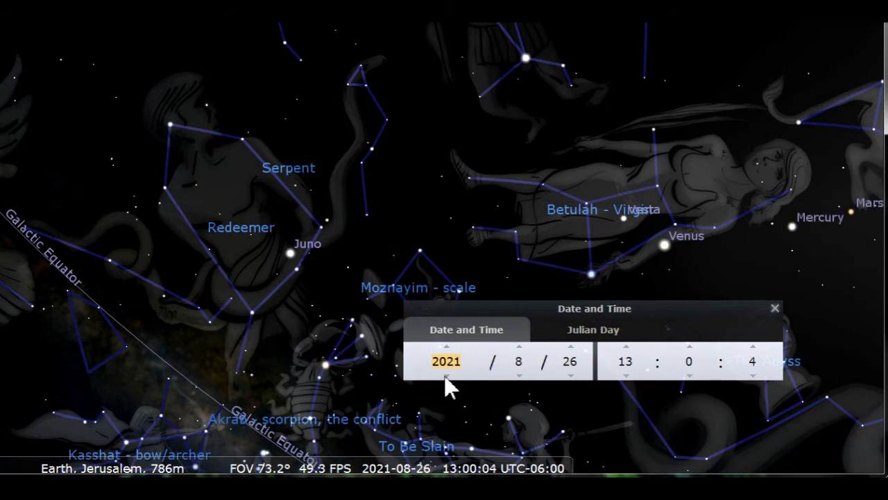
{"action": "left_click", "coordinate": [447, 388]}
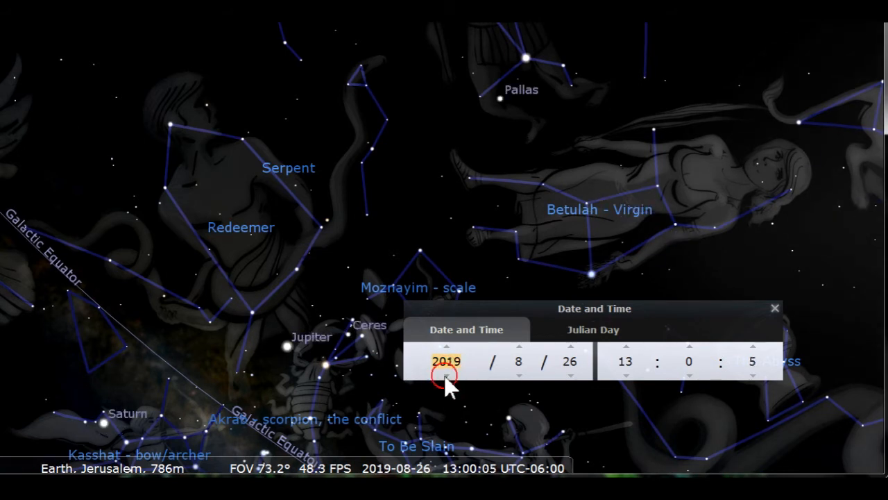
{"action": "left_click", "coordinate": [446, 377]}
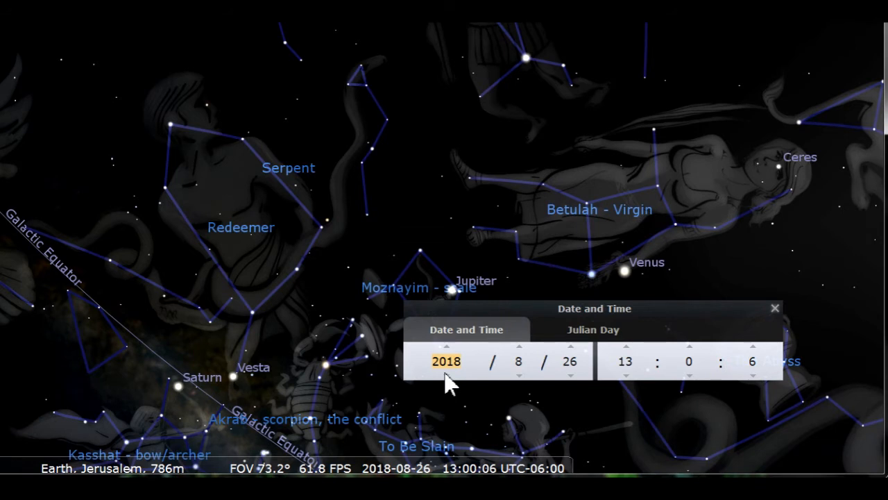
{"action": "left_click", "coordinate": [447, 360]}
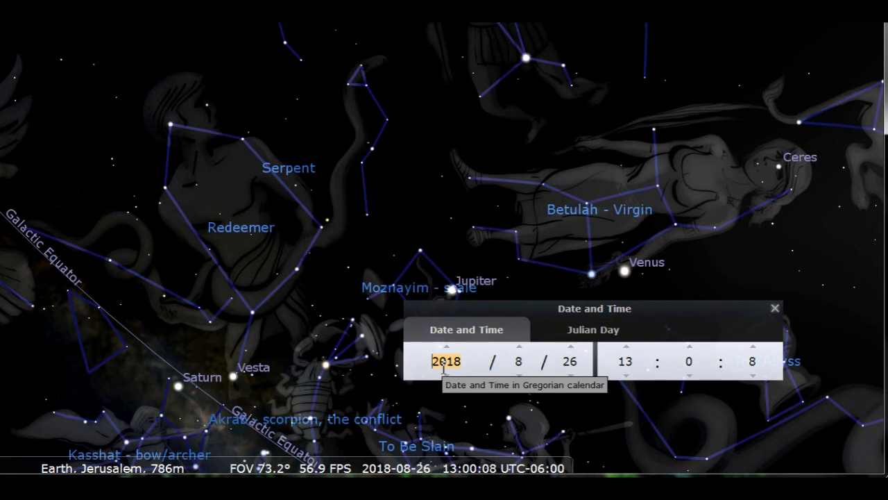
{"action": "type", "text": "0"}
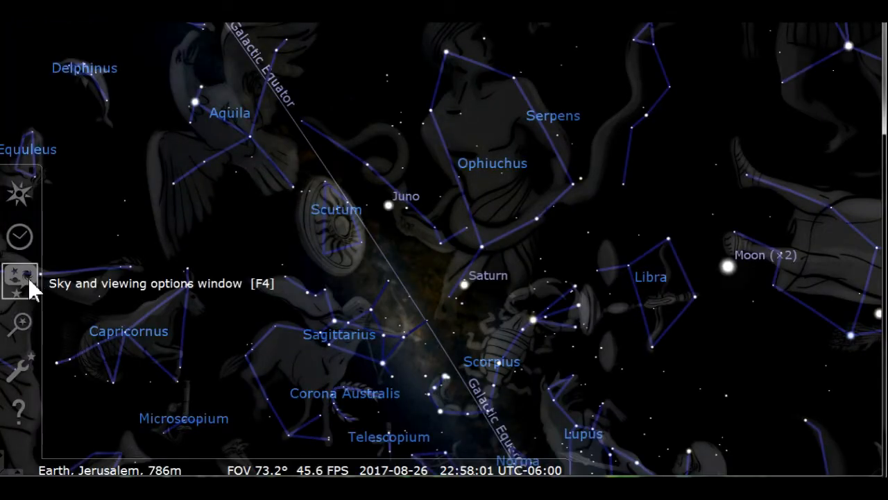
{"action": "left_click", "coordinate": [18, 279]}
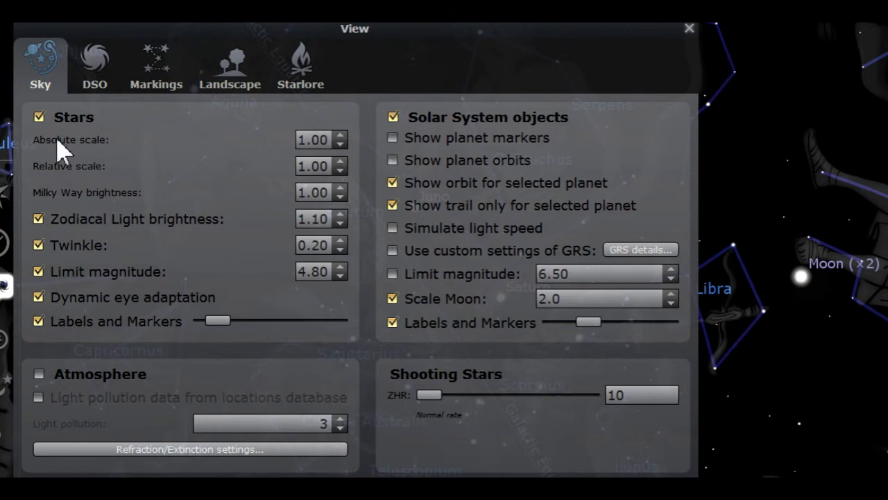
{"action": "mouse_move", "coordinate": [169, 224]}
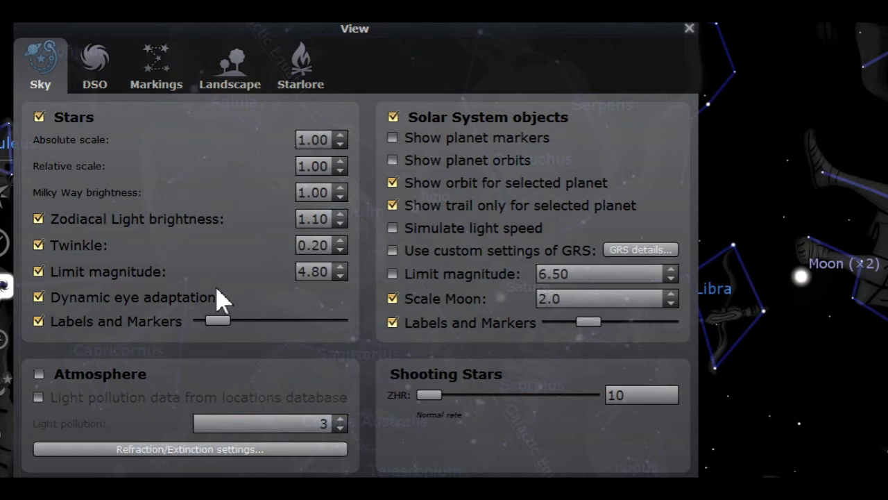
{"action": "mouse_move", "coordinate": [120, 355]}
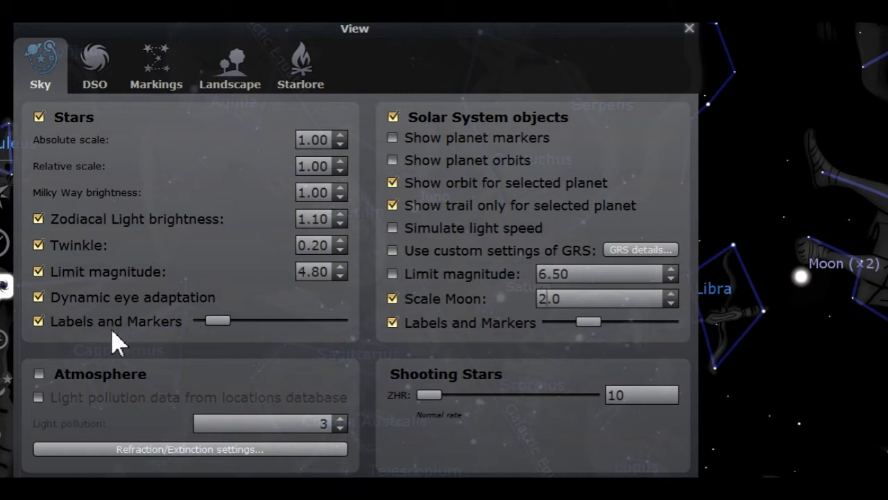
{"action": "mouse_move", "coordinate": [206, 347]}
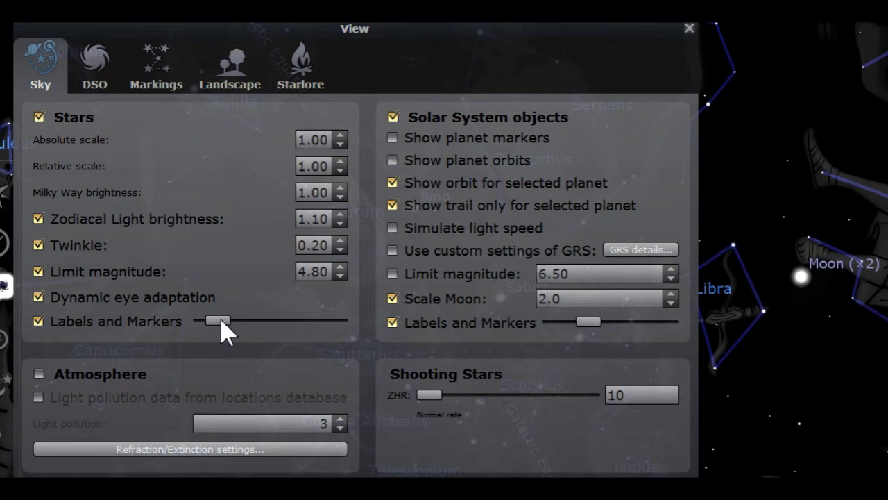
{"action": "left_click_drag", "start_coordinate": [217, 321], "coordinate": [273, 320]}
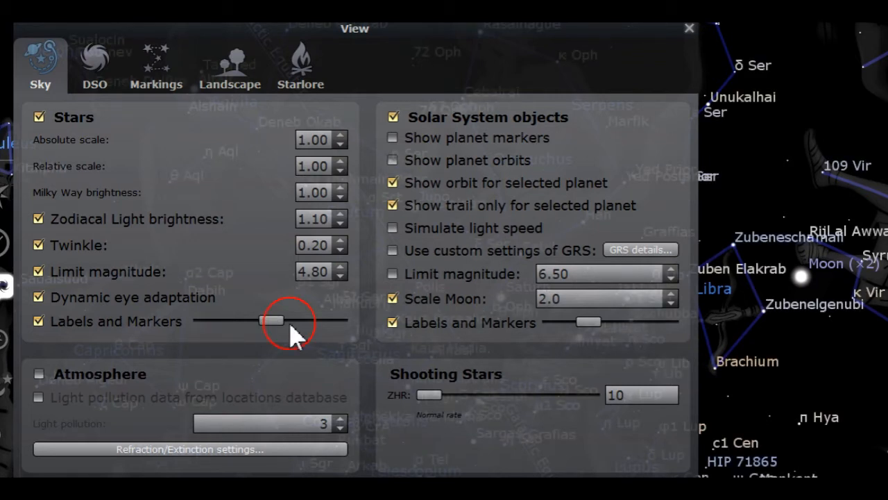
{"action": "left_click_drag", "start_coordinate": [272, 319], "coordinate": [306, 319]}
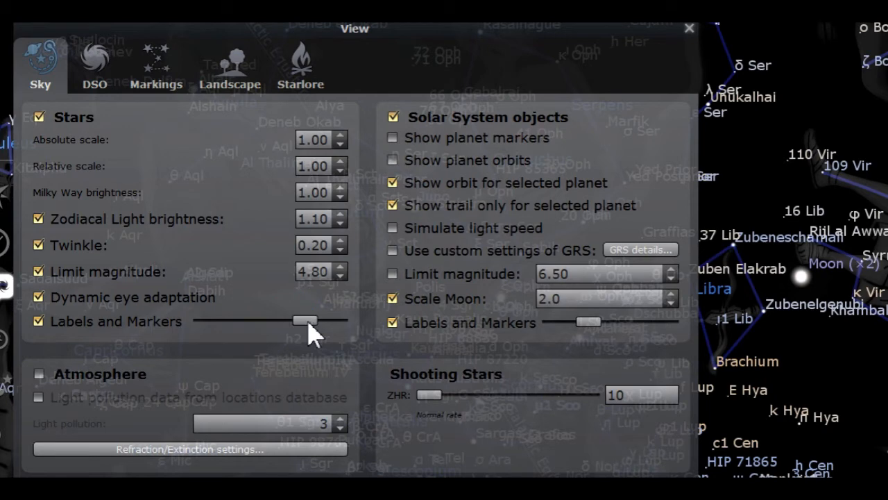
{"action": "left_click_drag", "start_coordinate": [305, 319], "coordinate": [214, 319]}
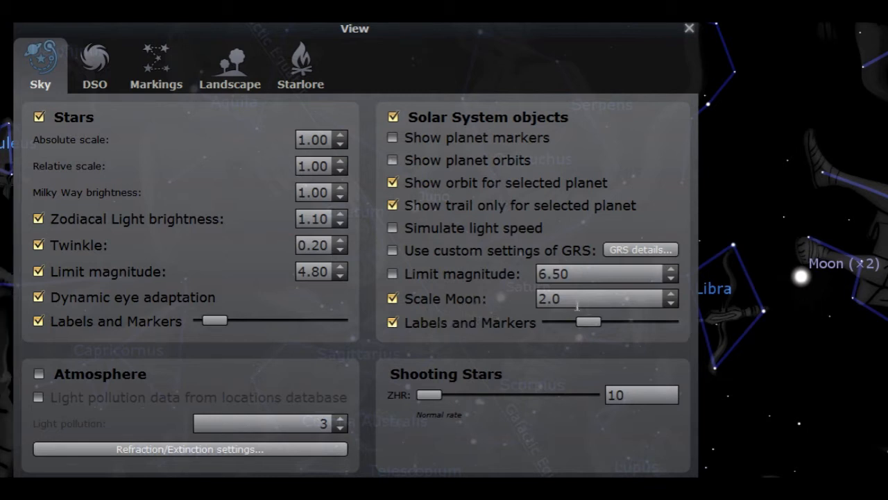
Scale the Moon to 9.0 and move to the DSO display settings
{"action": "left_click", "coordinate": [670, 294]}
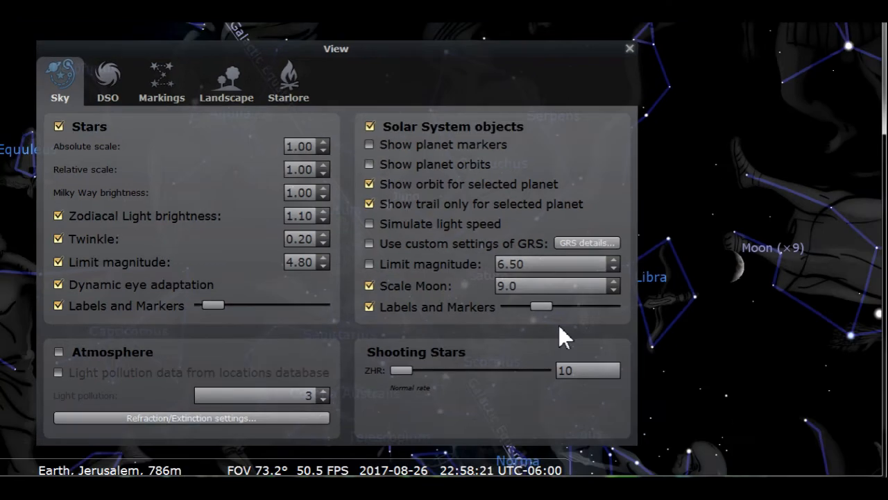
{"action": "mouse_move", "coordinate": [132, 122]}
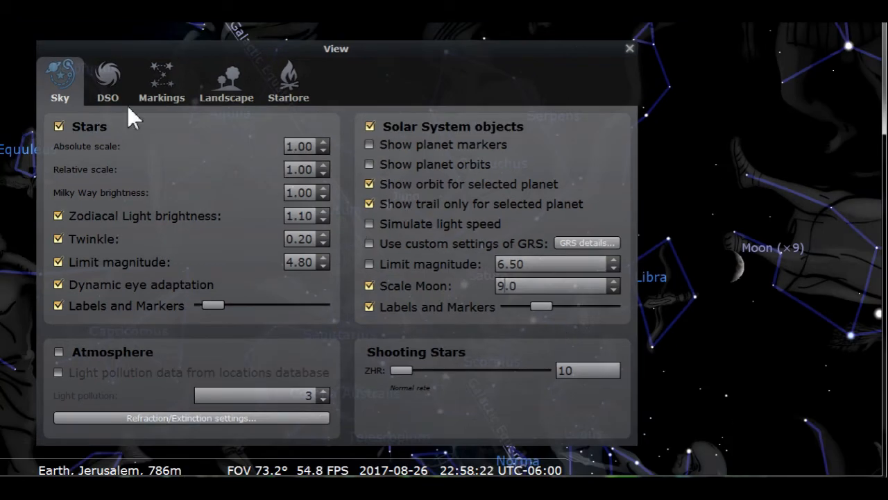
{"action": "left_click", "coordinate": [107, 76]}
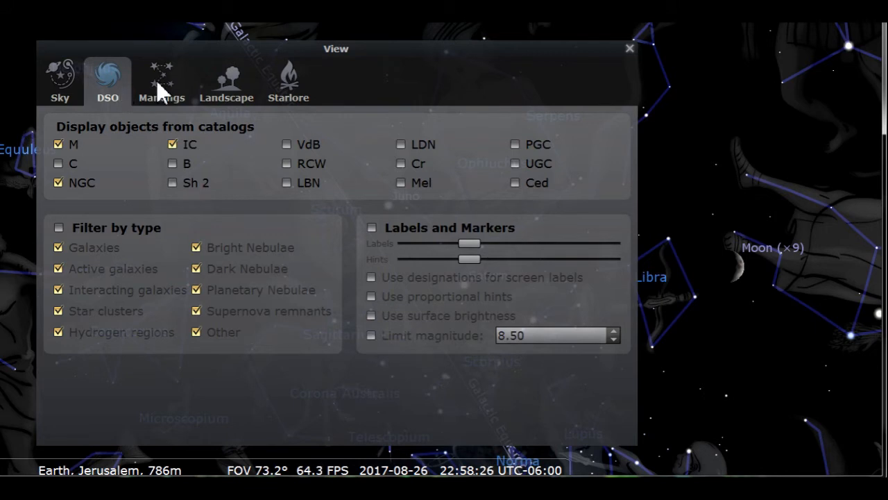
In Markings, tick and untick the azimuthal grid, check the vertical viewport offset, then go to Landscape
{"action": "left_click", "coordinate": [161, 72]}
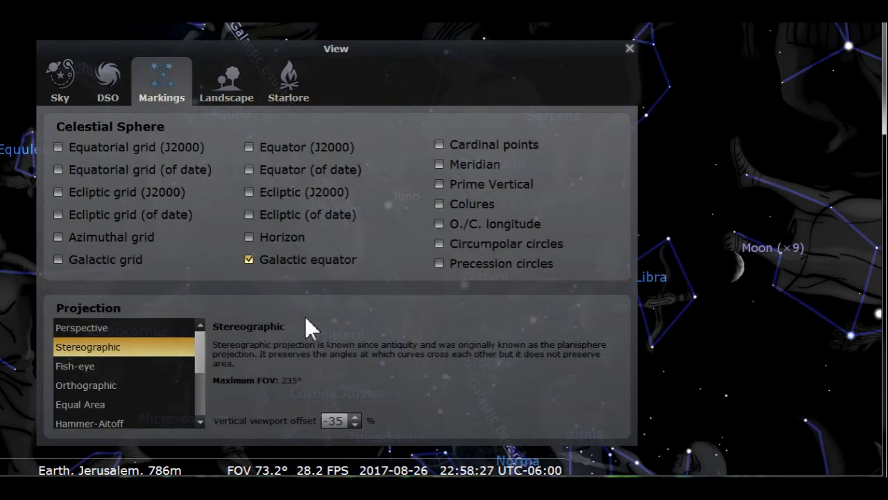
{"action": "mouse_move", "coordinate": [84, 261]}
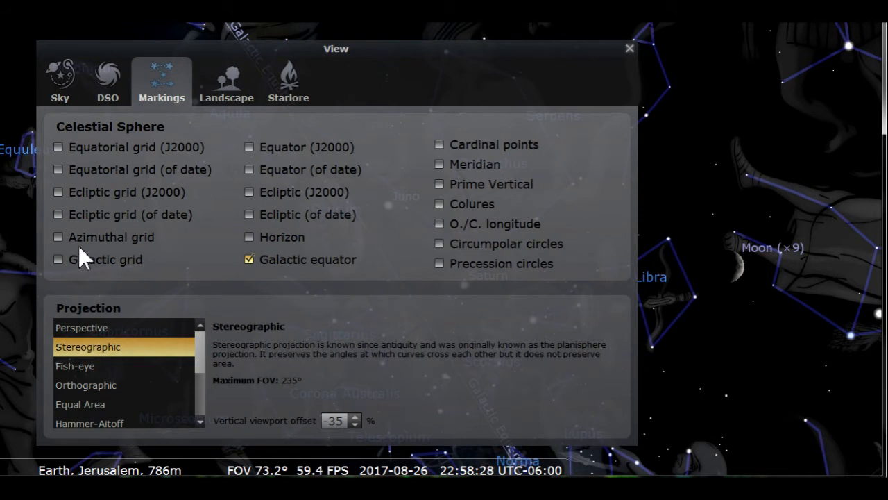
{"action": "left_click", "coordinate": [58, 236]}
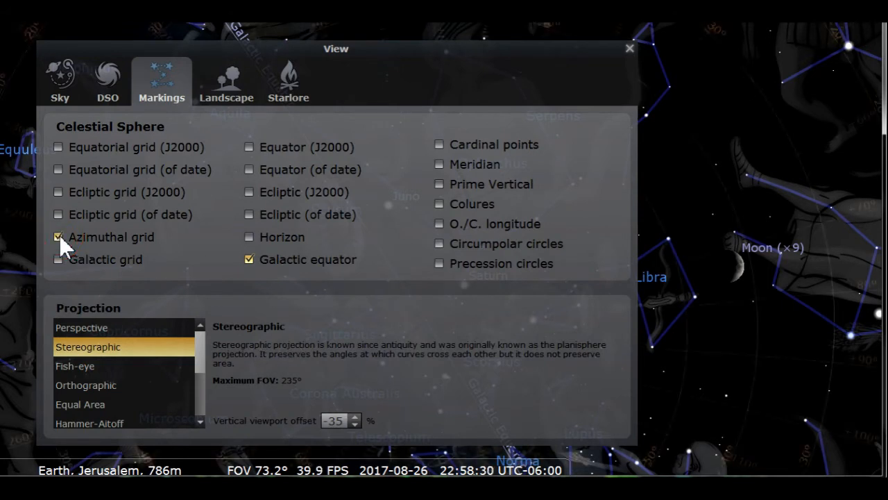
{"action": "left_click", "coordinate": [58, 235]}
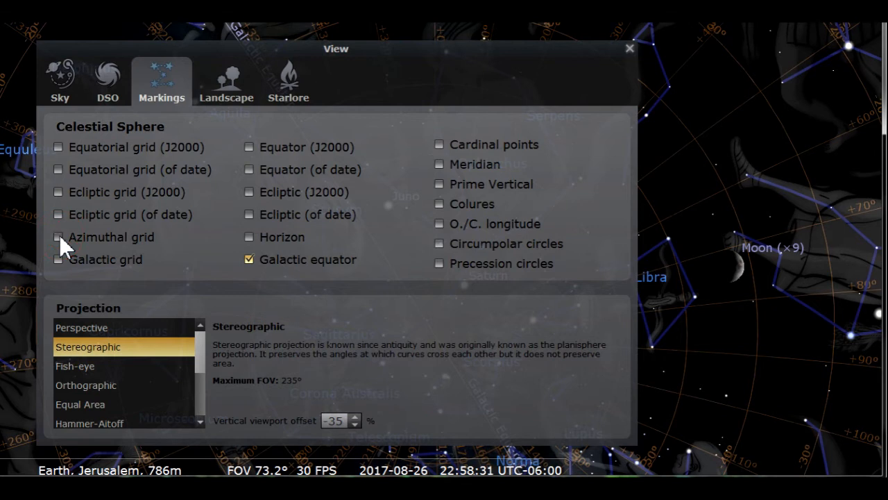
{"action": "mouse_move", "coordinate": [413, 463]}
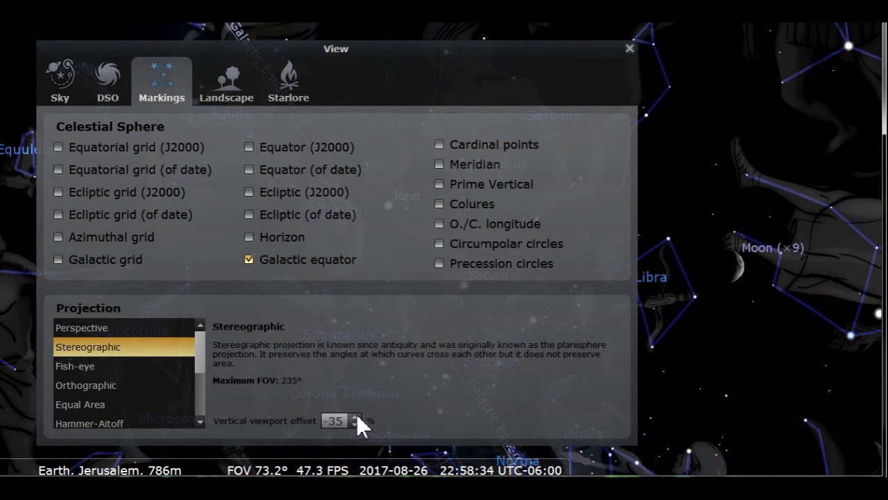
{"action": "left_click", "coordinate": [356, 416]}
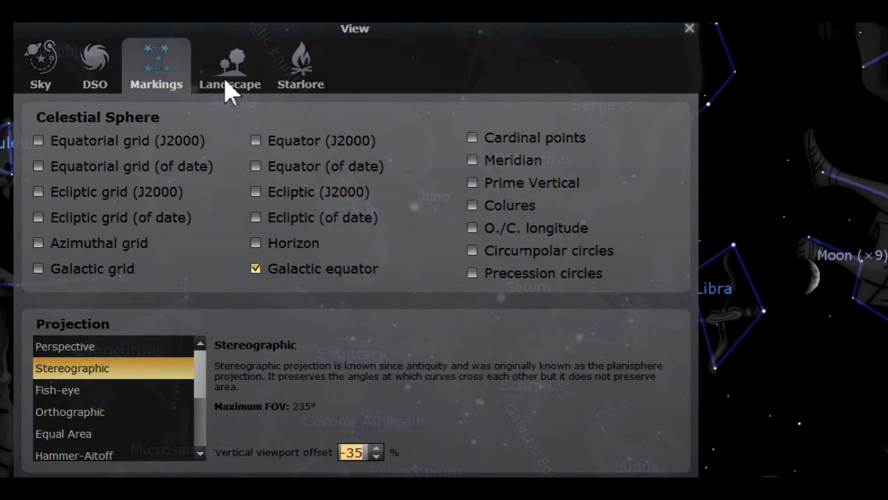
{"action": "left_click", "coordinate": [231, 62]}
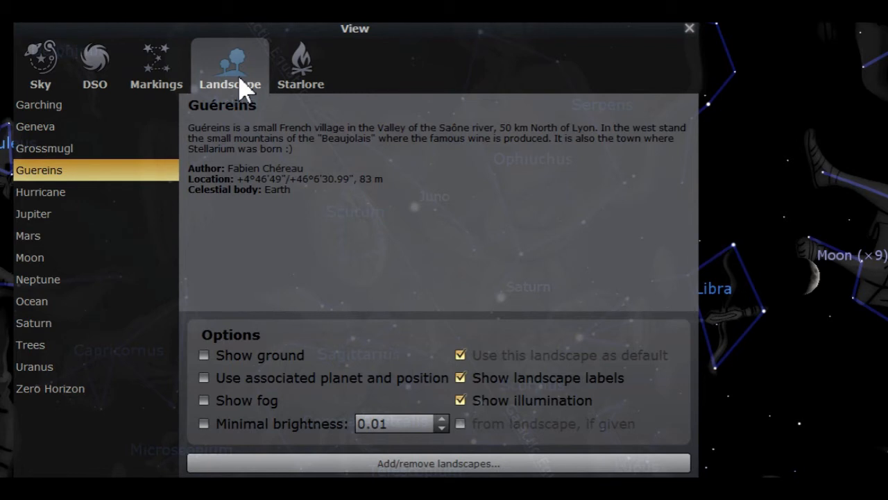
{"action": "mouse_move", "coordinate": [309, 72]}
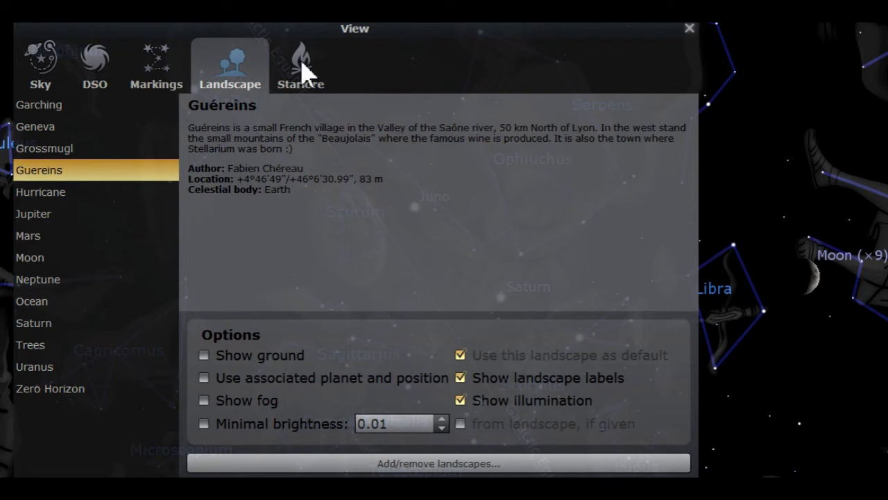
Switch from the landscape settings to the Starlore sky culture options
{"action": "left_click", "coordinate": [300, 58]}
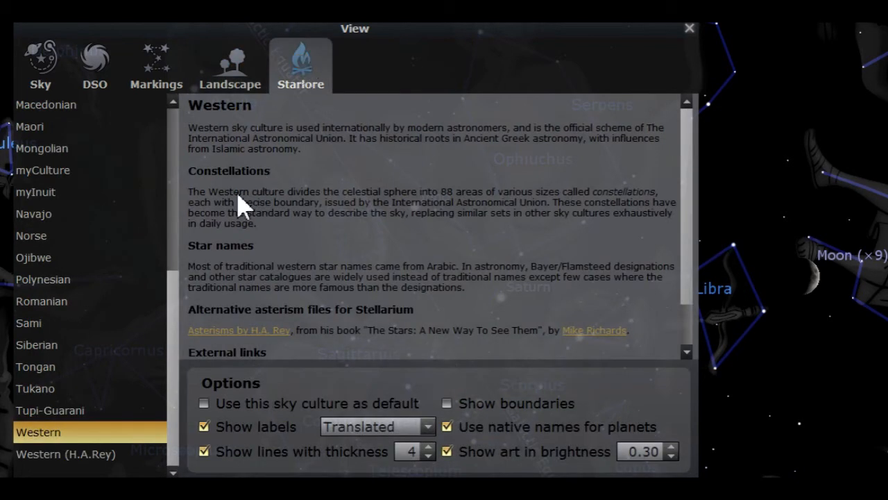
{"action": "mouse_move", "coordinate": [203, 39]}
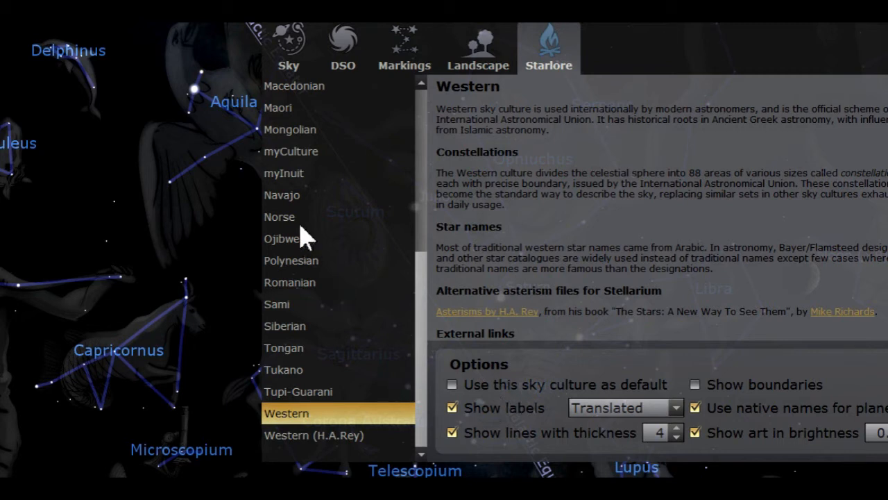
{"action": "mouse_move", "coordinate": [279, 235]}
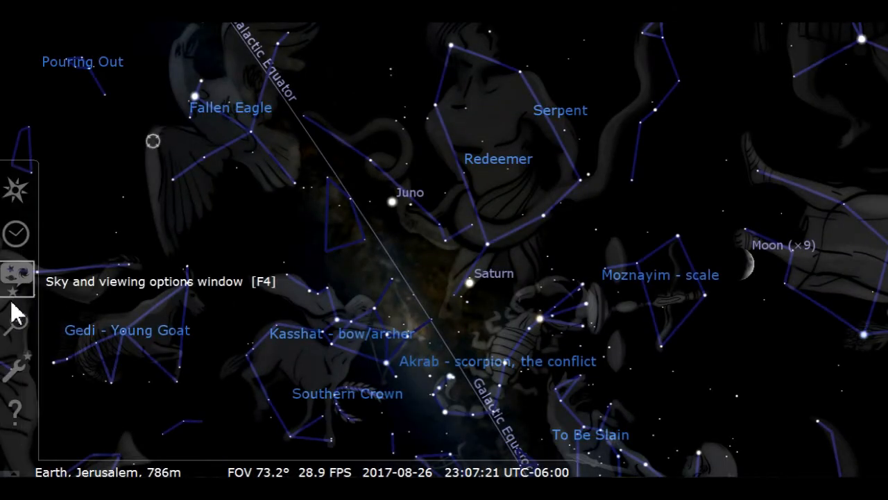
{"action": "mouse_move", "coordinate": [16, 381]}
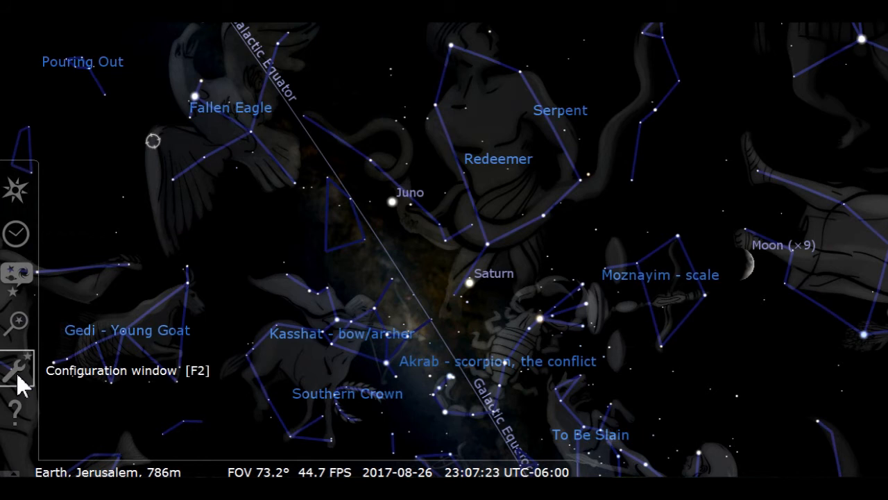
In Configuration's Information page, try All available and Short, then leave object info at None
{"action": "left_click", "coordinate": [14, 367]}
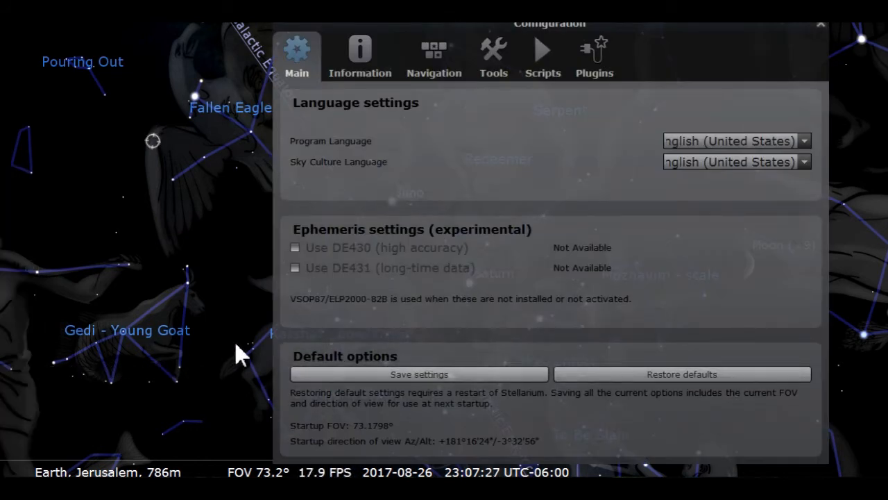
{"action": "mouse_move", "coordinate": [430, 139]}
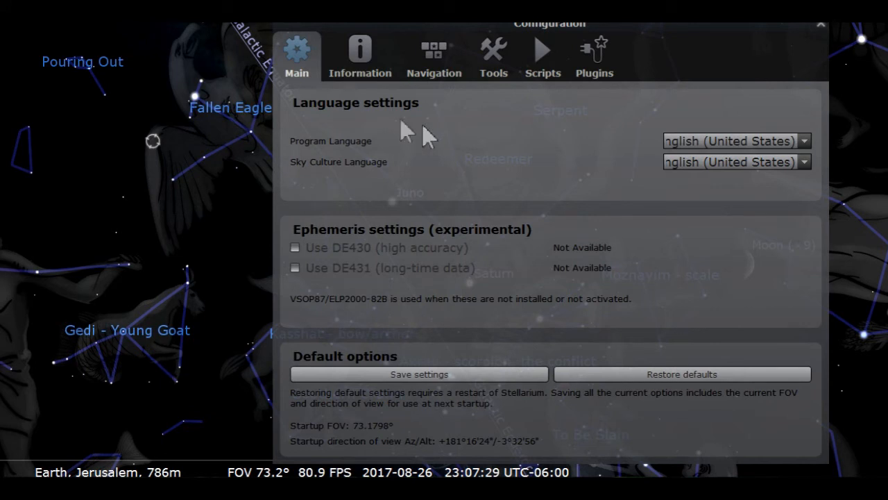
{"action": "left_click", "coordinate": [360, 53]}
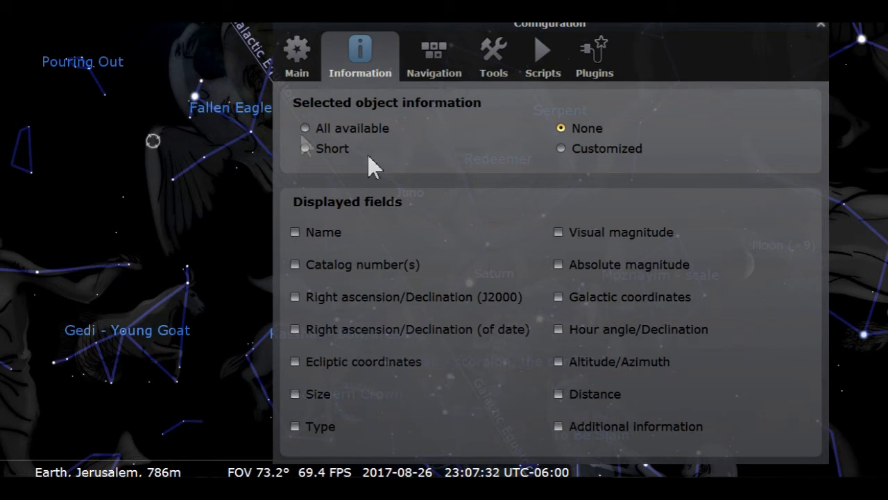
{"action": "left_click", "coordinate": [302, 127]}
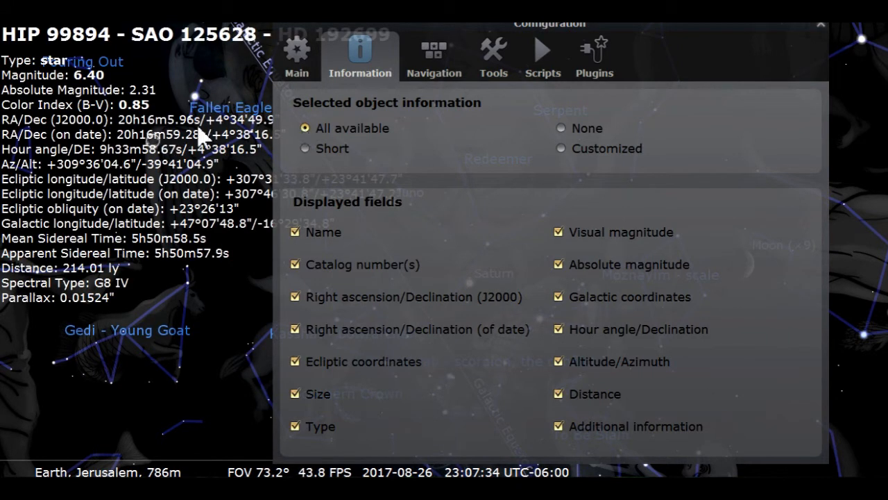
{"action": "left_click", "coordinate": [305, 147]}
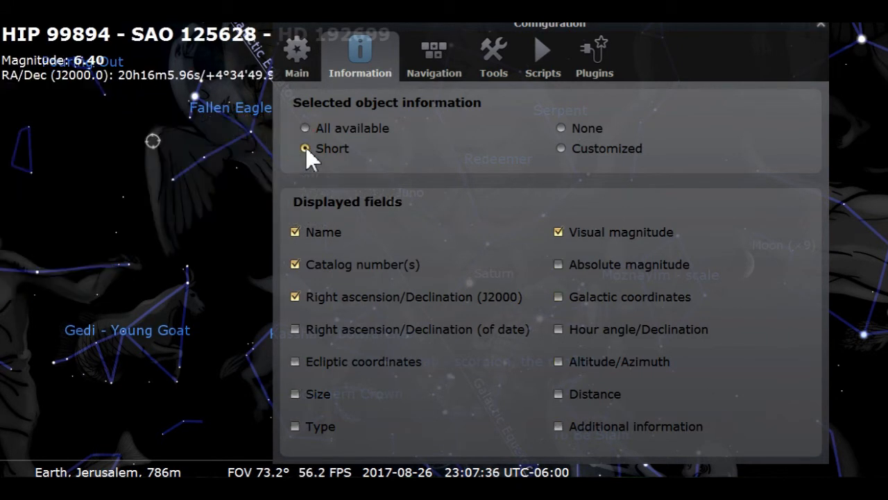
{"action": "left_click", "coordinate": [561, 128]}
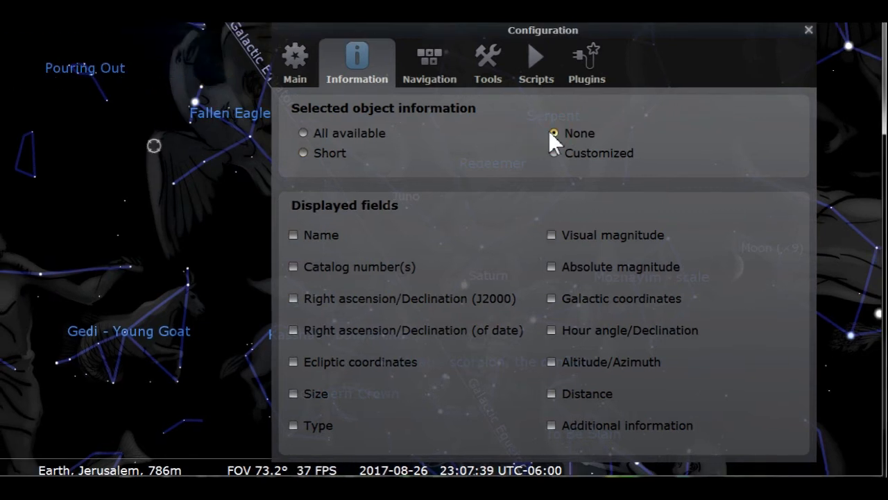
{"action": "left_click", "coordinate": [429, 58]}
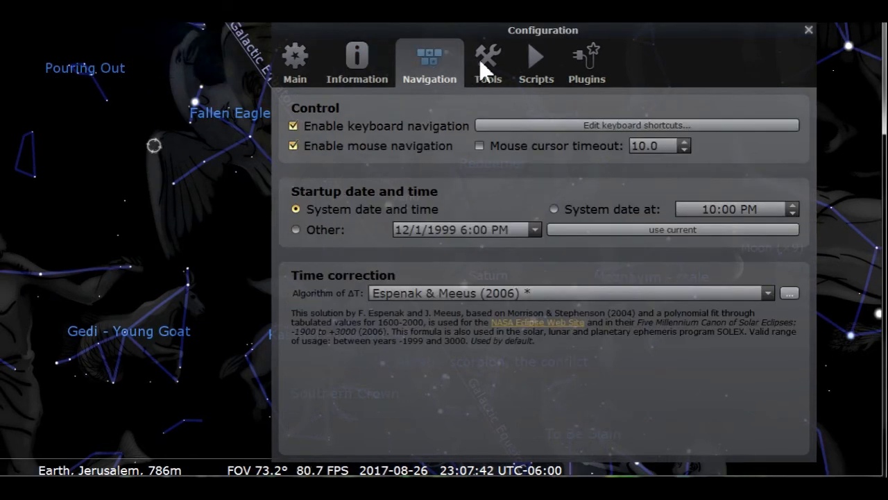
Look over the Tools page and close the configuration window
{"action": "left_click", "coordinate": [487, 58]}
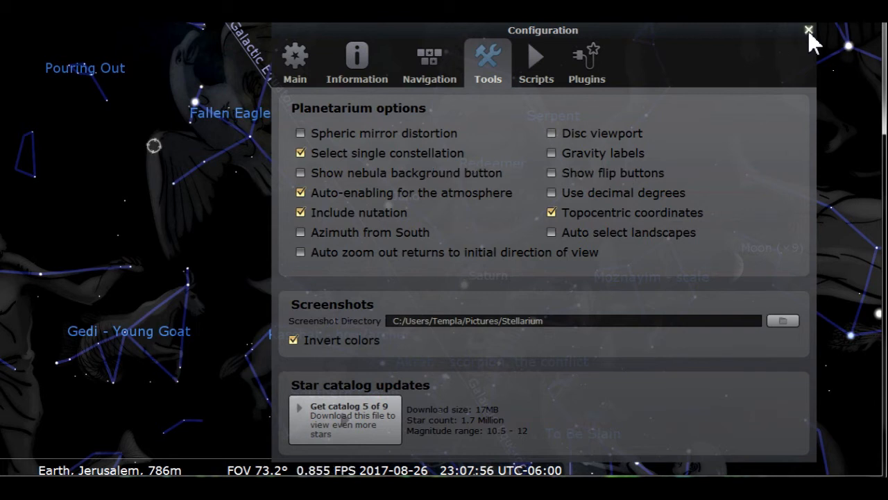
{"action": "left_click", "coordinate": [808, 29]}
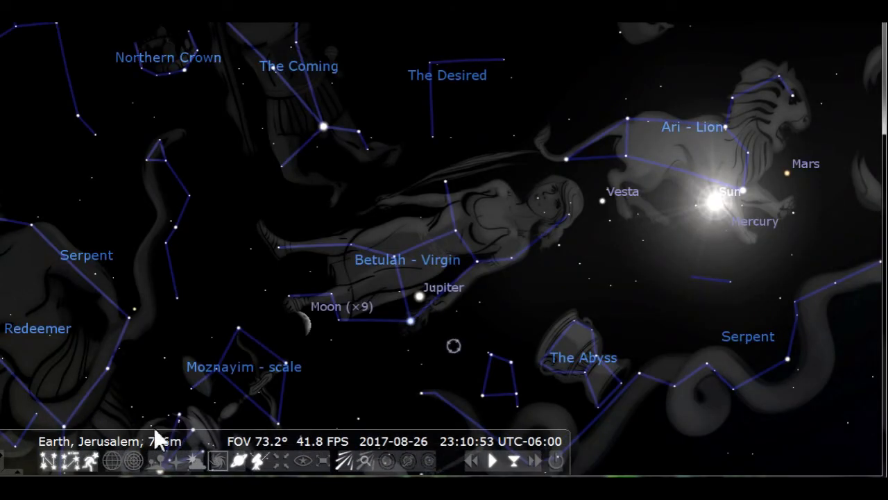
{"action": "mouse_move", "coordinate": [50, 469]}
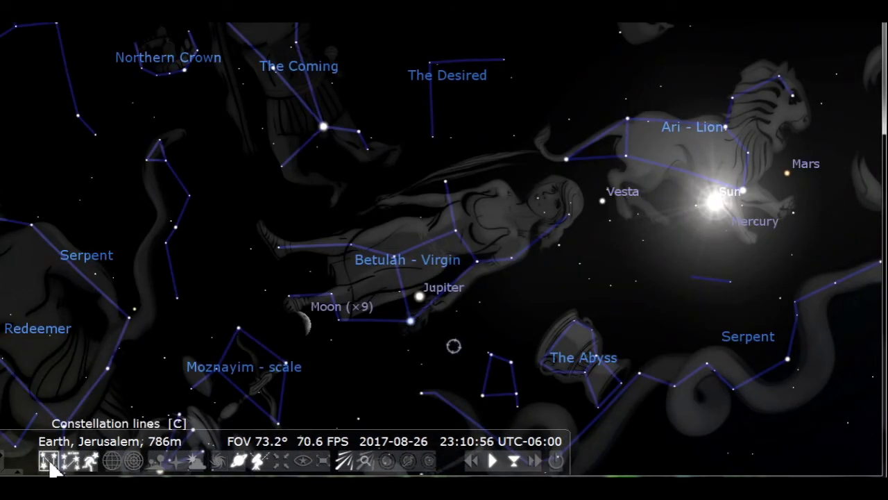
Toggle constellation lines, names, artwork, equatorial grid, azimuthal grid and ground from the bottom bar
{"action": "left_click", "coordinate": [70, 467]}
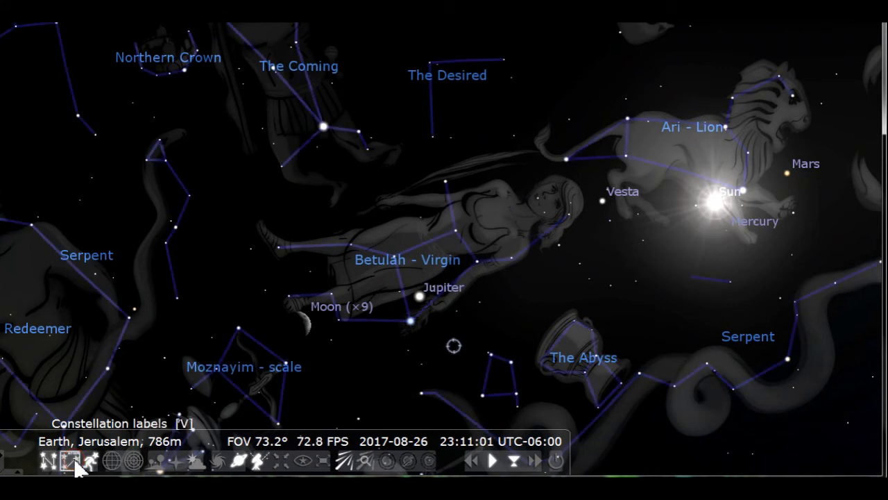
{"action": "left_click", "coordinate": [71, 469]}
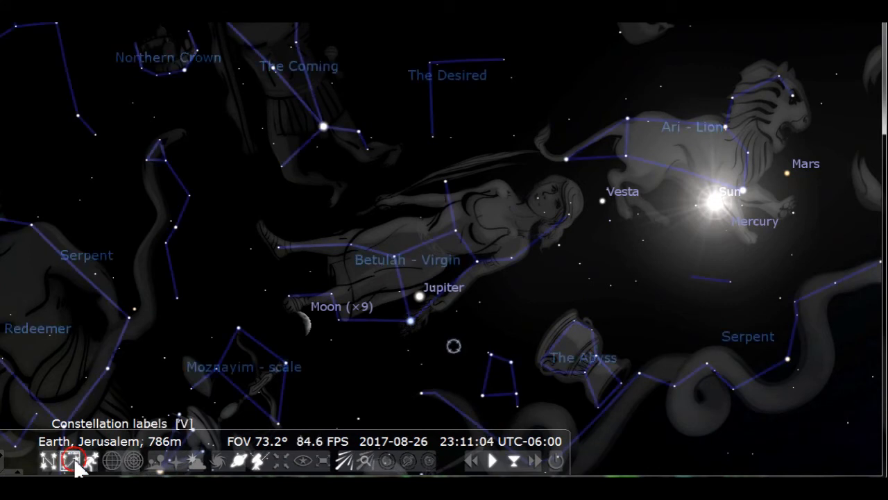
{"action": "left_click", "coordinate": [90, 465]}
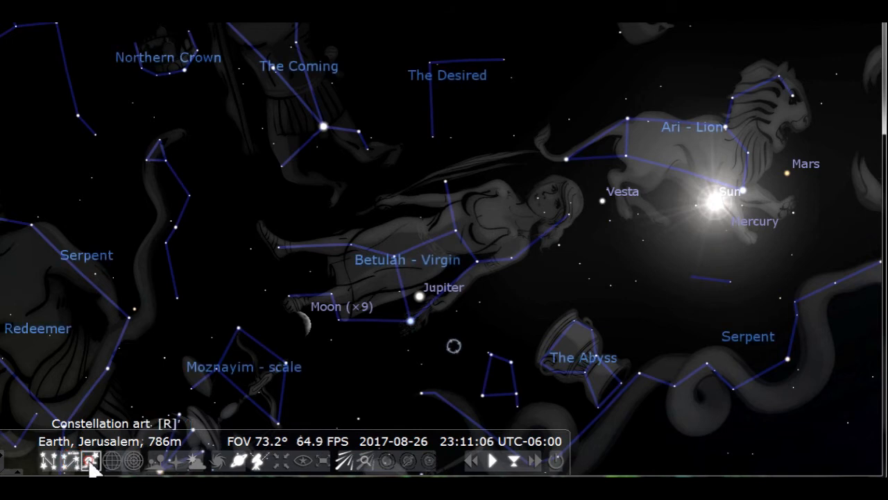
{"action": "left_click", "coordinate": [108, 464]}
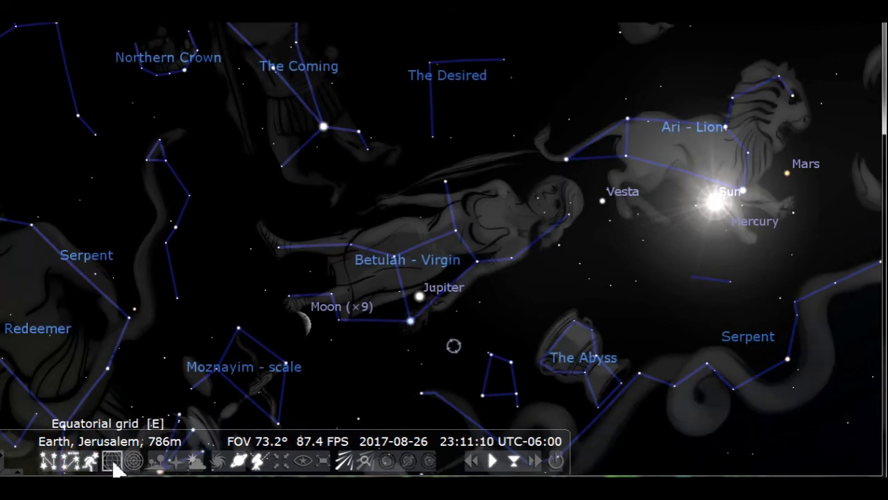
{"action": "left_click", "coordinate": [111, 461]}
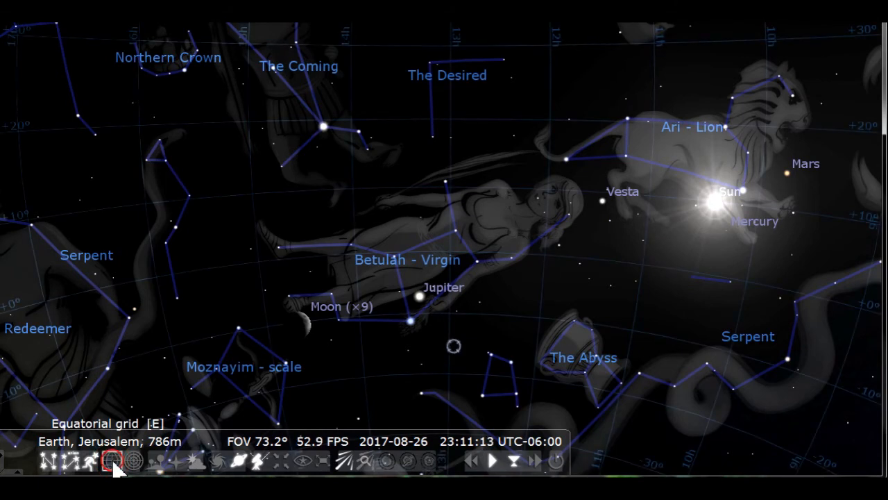
{"action": "left_click", "coordinate": [130, 466]}
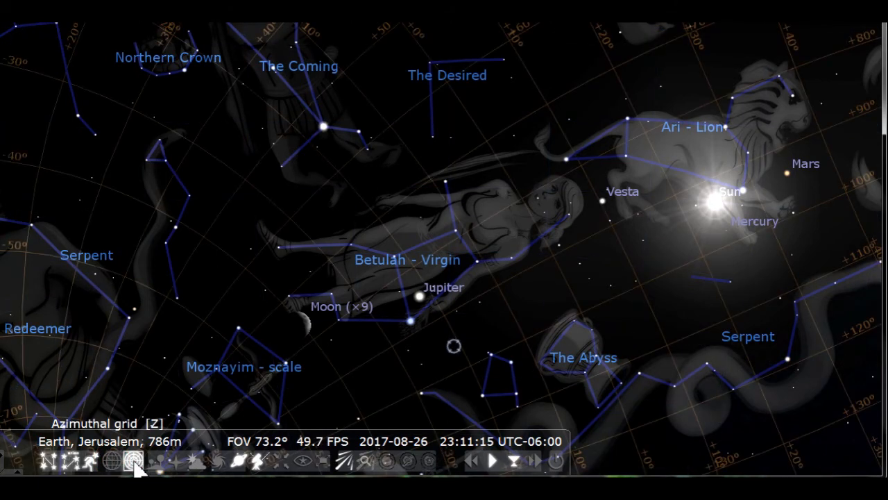
{"action": "left_click", "coordinate": [155, 467]}
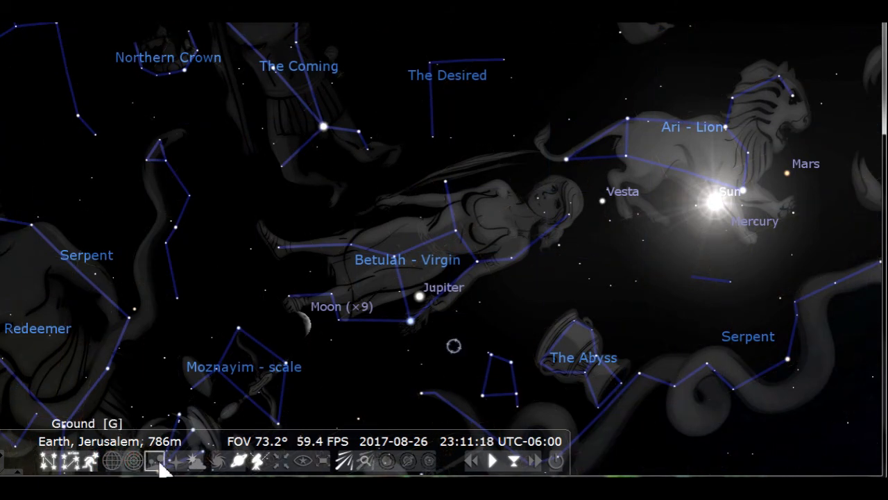
{"action": "left_click", "coordinate": [154, 463]}
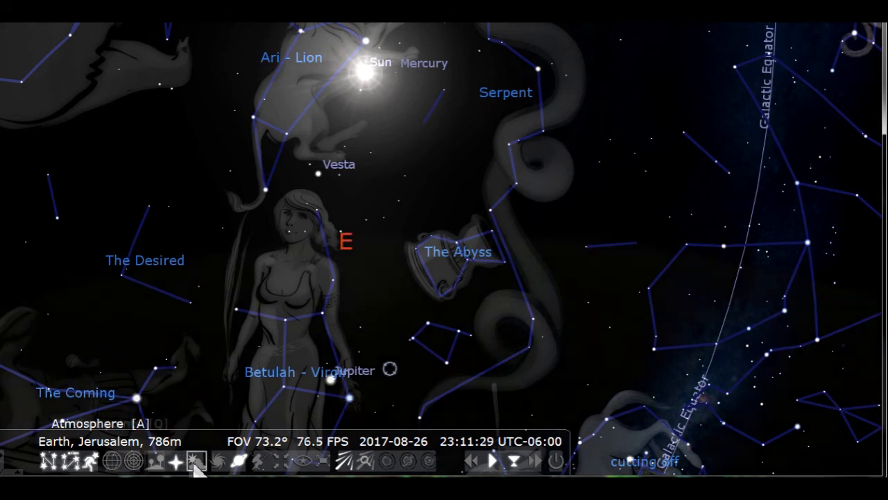
Show the ground and daylight atmosphere, then switch both off again
{"action": "left_click", "coordinate": [197, 464]}
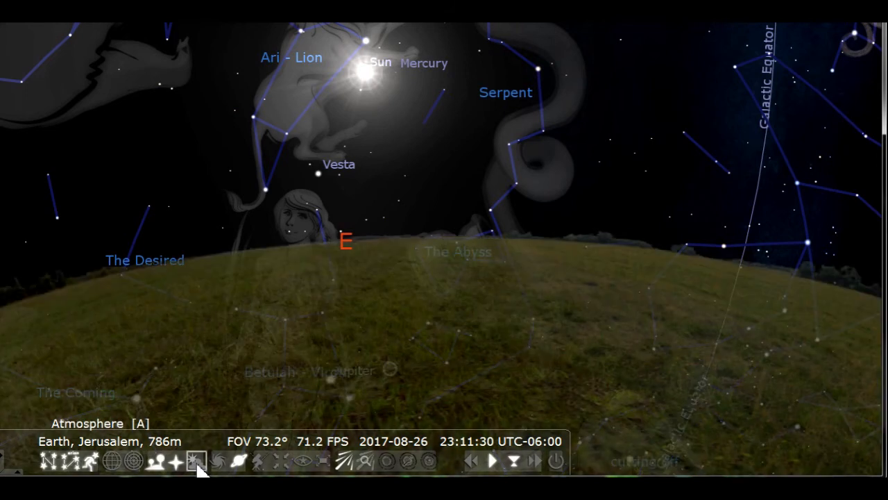
{"action": "left_click", "coordinate": [199, 473]}
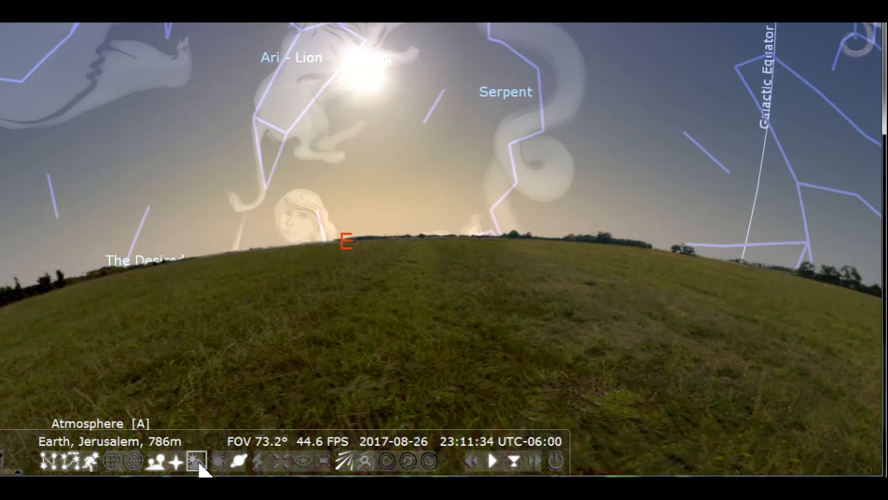
{"action": "left_click", "coordinate": [200, 464]}
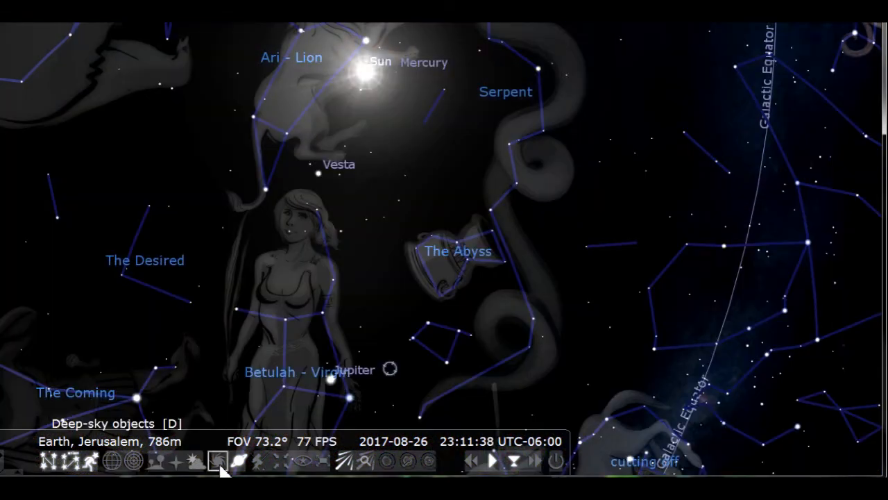
Toggle deep-sky objects and turn on planet name labels
{"action": "left_click", "coordinate": [216, 463]}
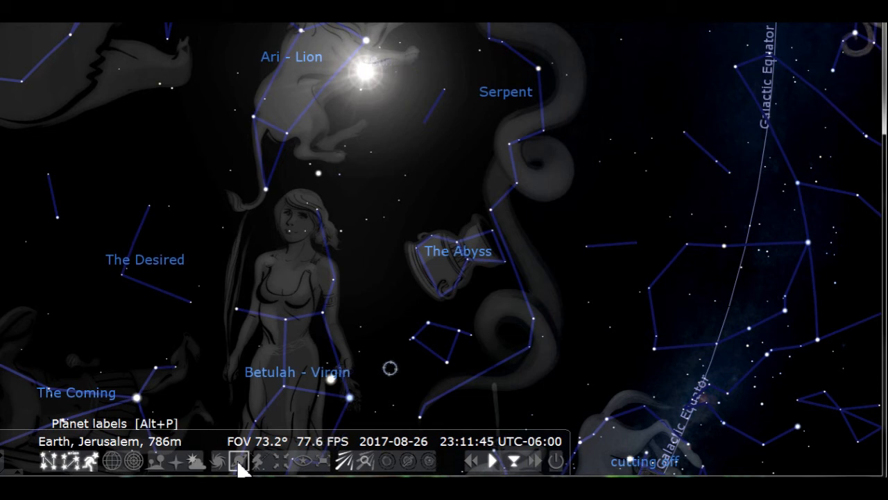
{"action": "left_click", "coordinate": [236, 469]}
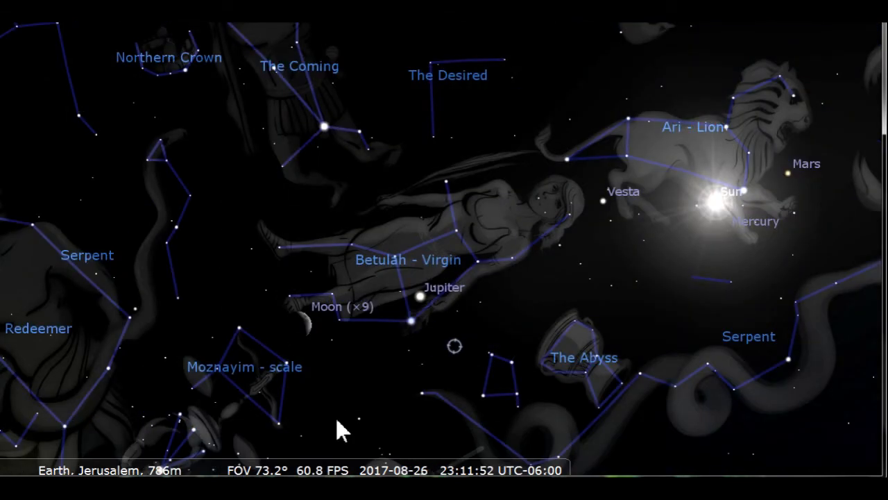
{"action": "mouse_move", "coordinate": [21, 236]}
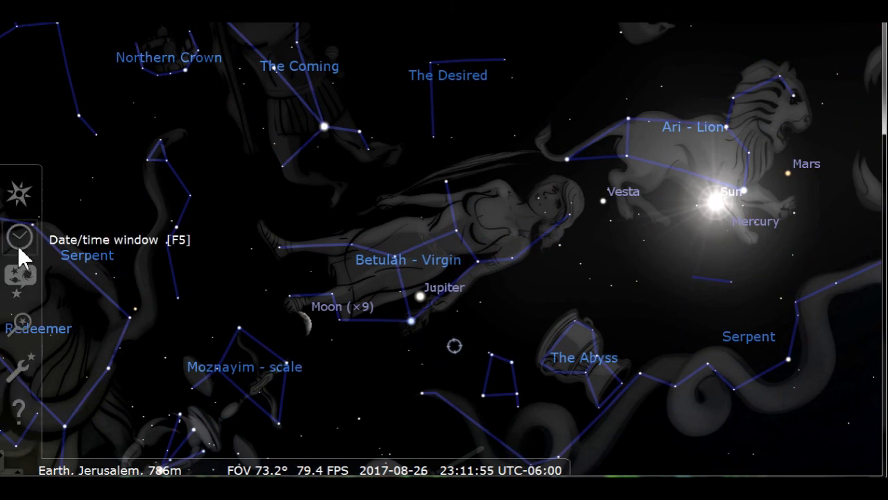
Advance the observation date forward from late August 2017 via the Date/time window
{"action": "left_click", "coordinate": [19, 239]}
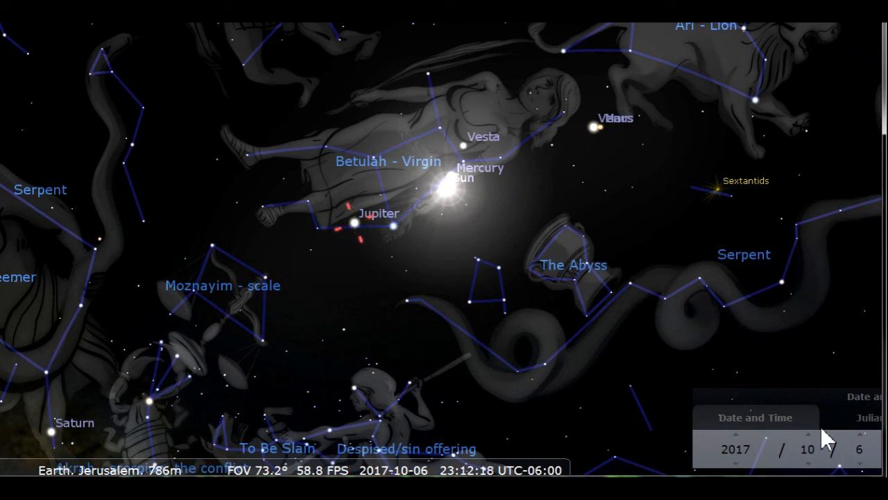
{"action": "left_click", "coordinate": [861, 441]}
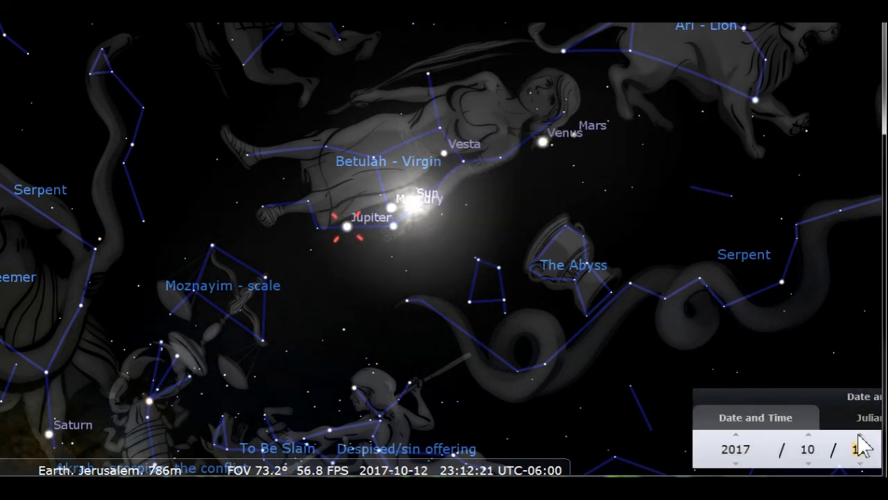
{"action": "left_click", "coordinate": [863, 441]}
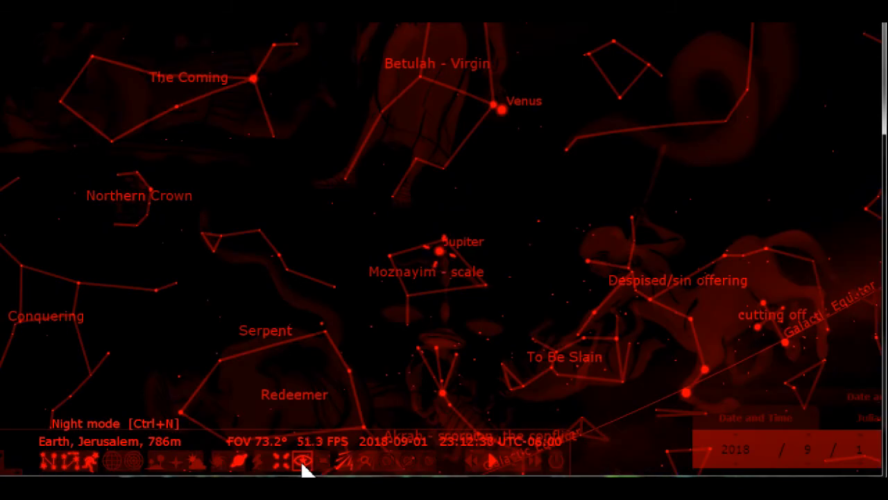
Switch off red night mode, then show and hide the meteor shower radiants
{"action": "left_click", "coordinate": [303, 463]}
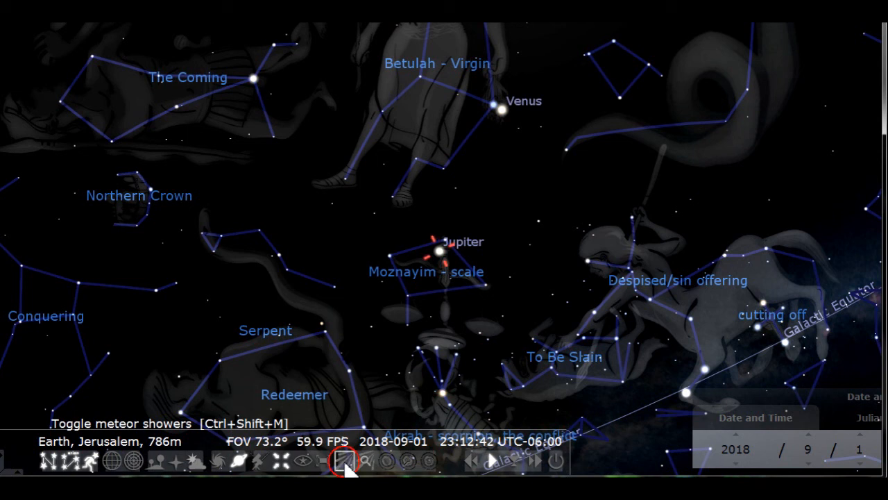
{"action": "left_click", "coordinate": [353, 463]}
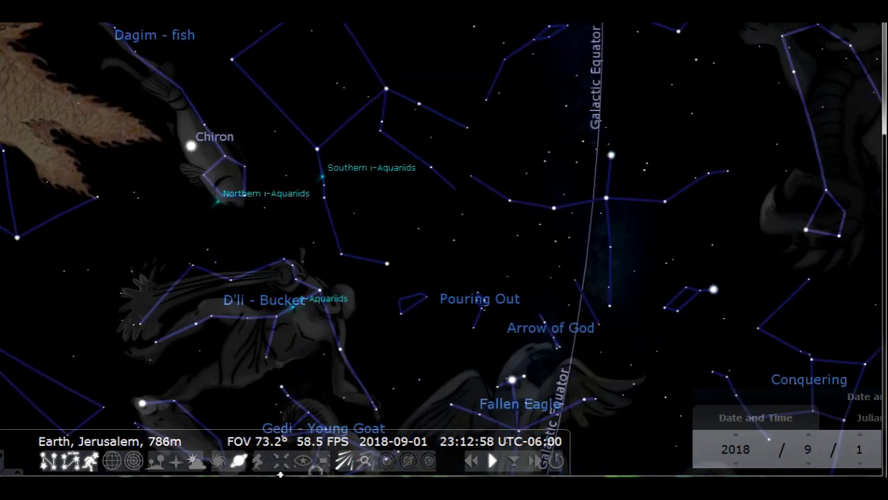
{"action": "mouse_move", "coordinate": [348, 463]}
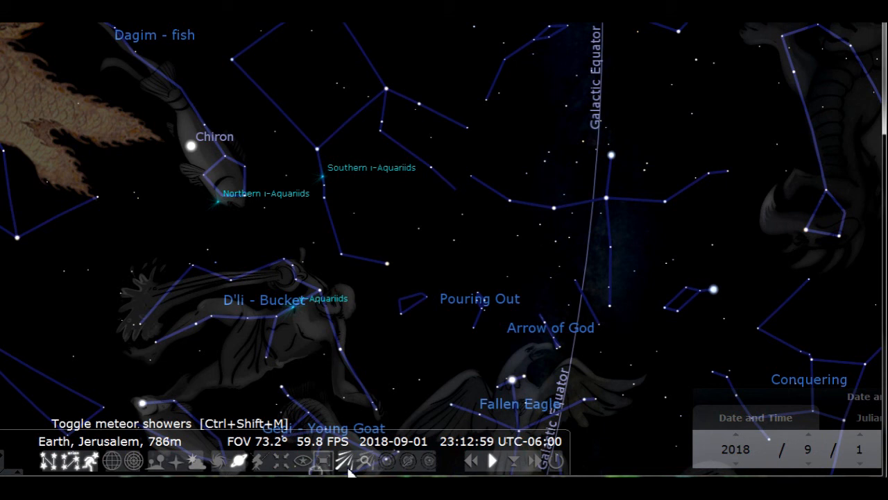
{"action": "left_click", "coordinate": [347, 464]}
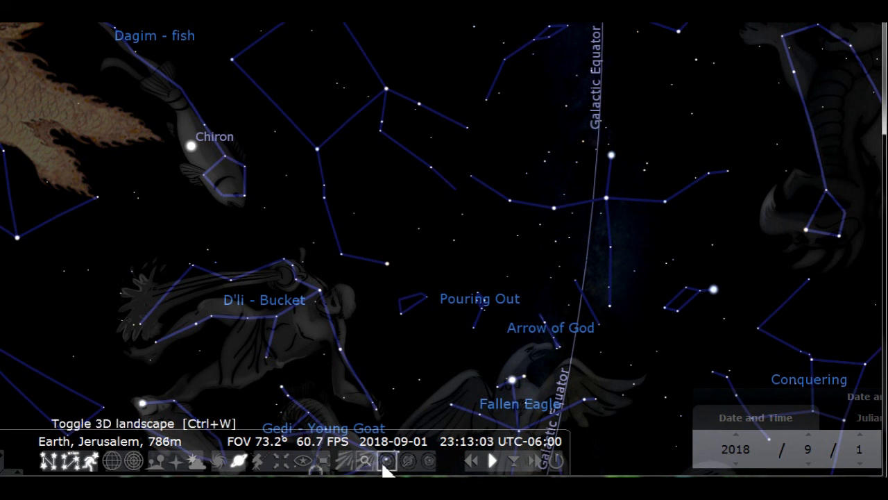
{"action": "mouse_move", "coordinate": [425, 470]}
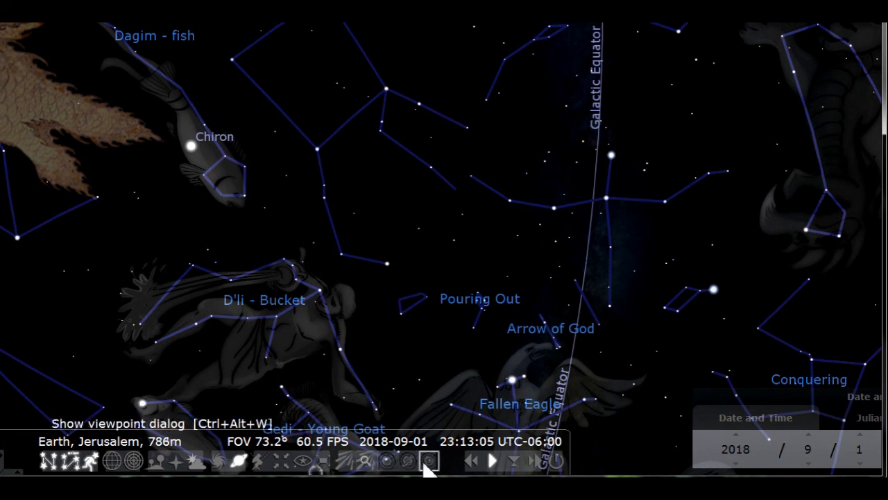
Reset the clock to now and increase the time speed twice
{"action": "left_click", "coordinate": [475, 461]}
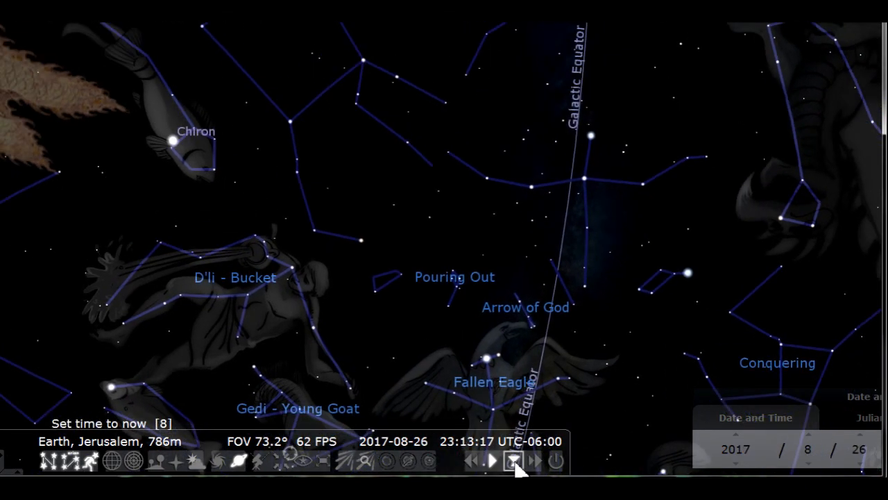
{"action": "left_click", "coordinate": [531, 461]}
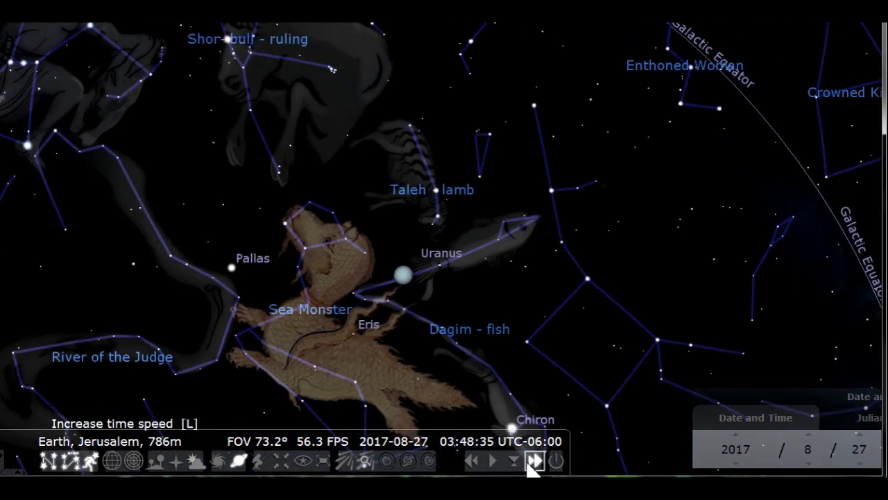
{"action": "left_click", "coordinate": [535, 458]}
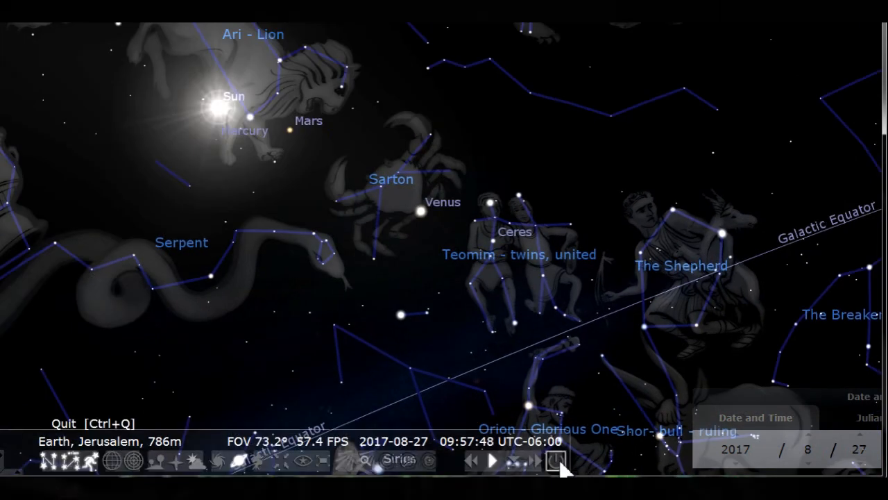